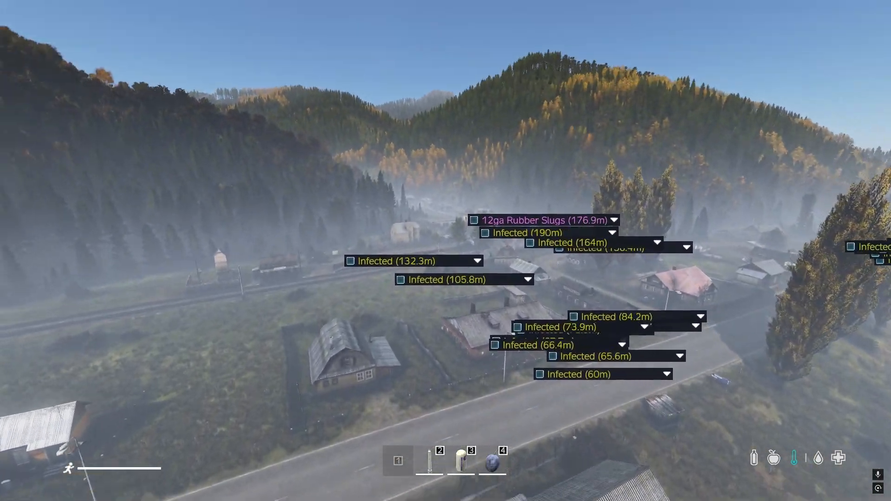
mouse_move(446, 250)
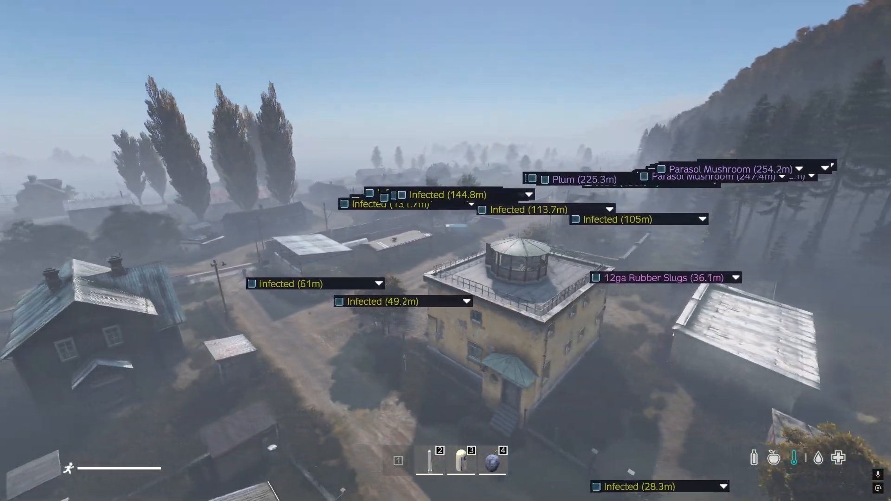
mouse_move(446, 251)
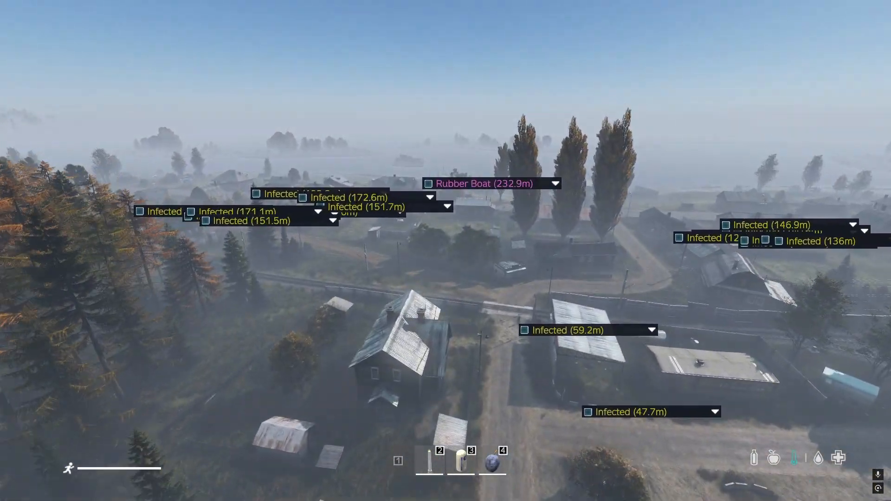
mouse_move(446, 250)
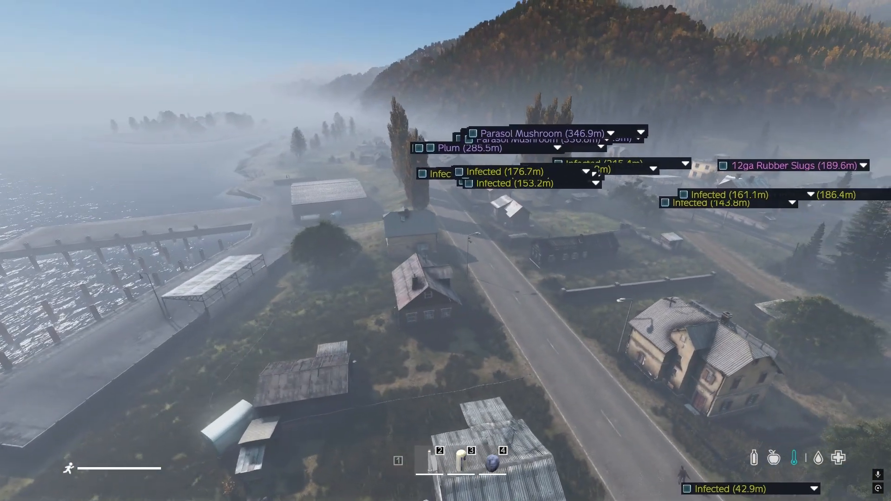
mouse_move(445, 251)
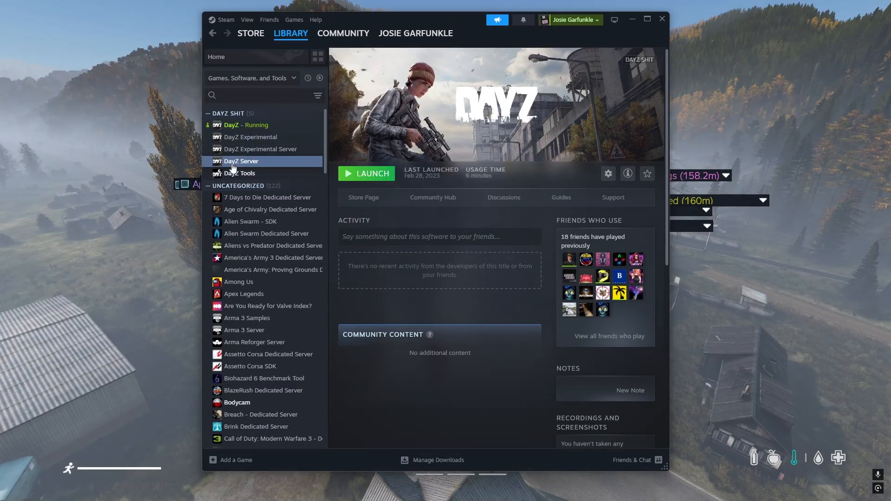
- Dismiss the Steam library window to return to the running DayZ session
click(291, 33)
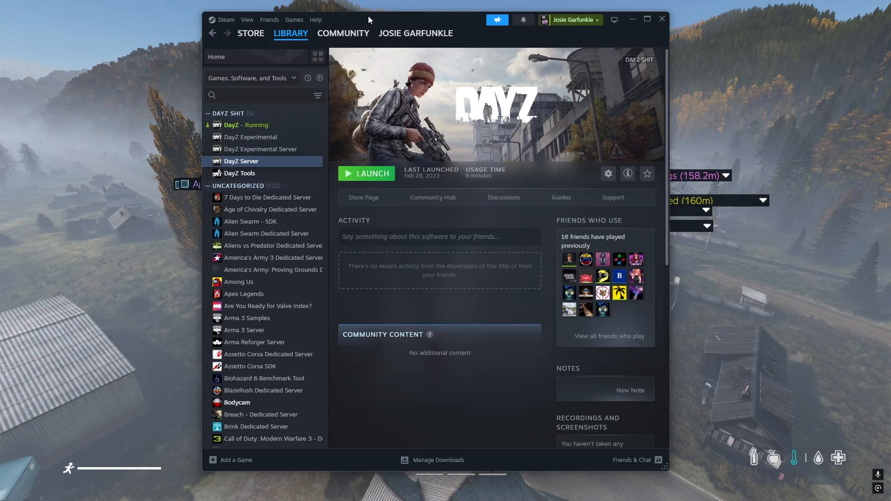
click(291, 33)
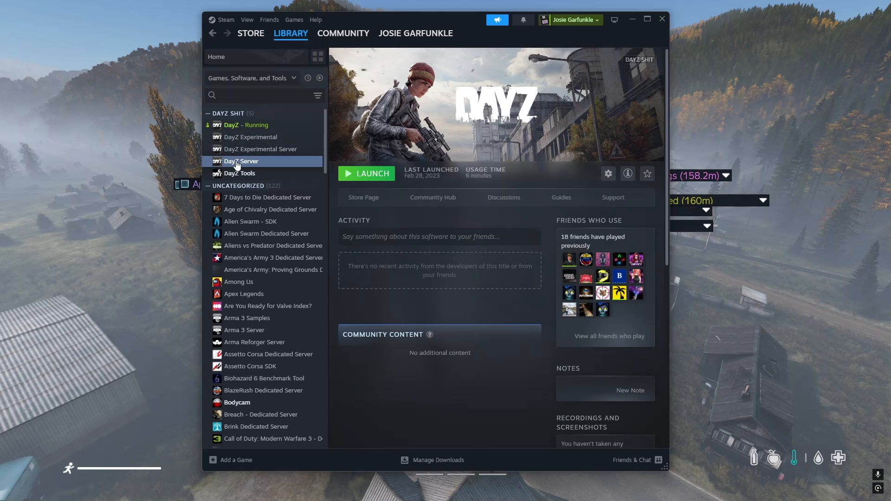
mouse_move(245, 124)
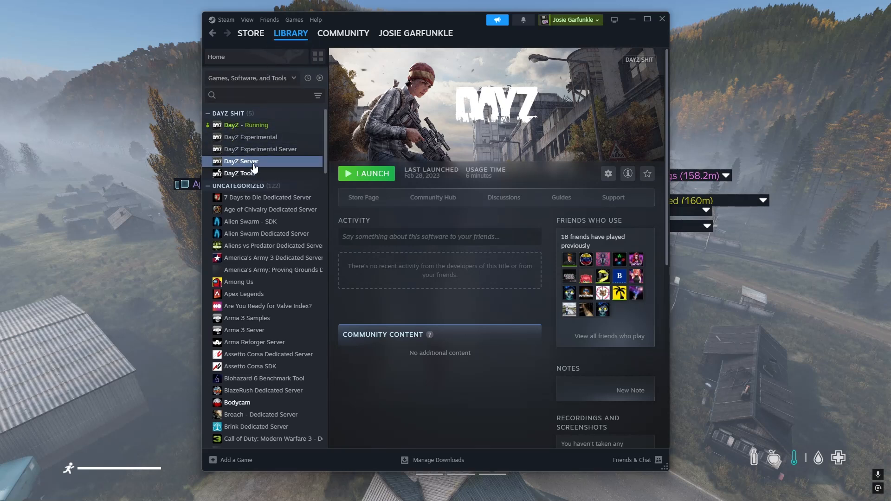
mouse_move(230, 163)
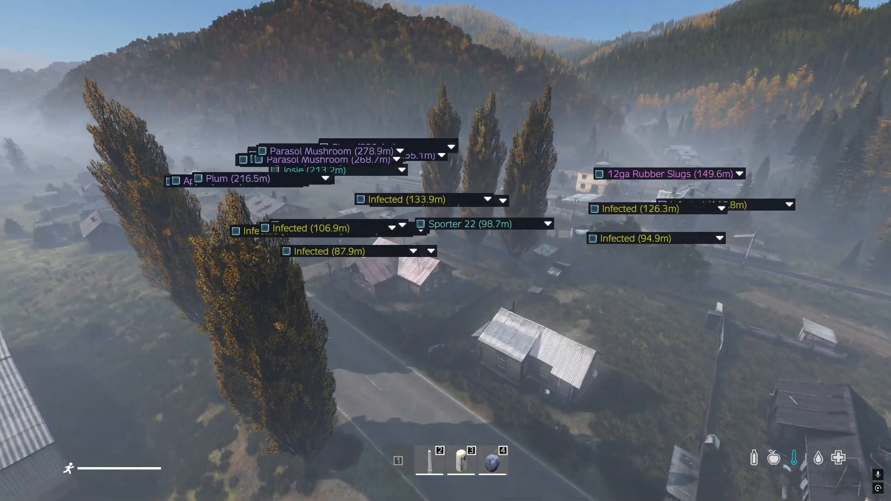
mouse_move(445, 251)
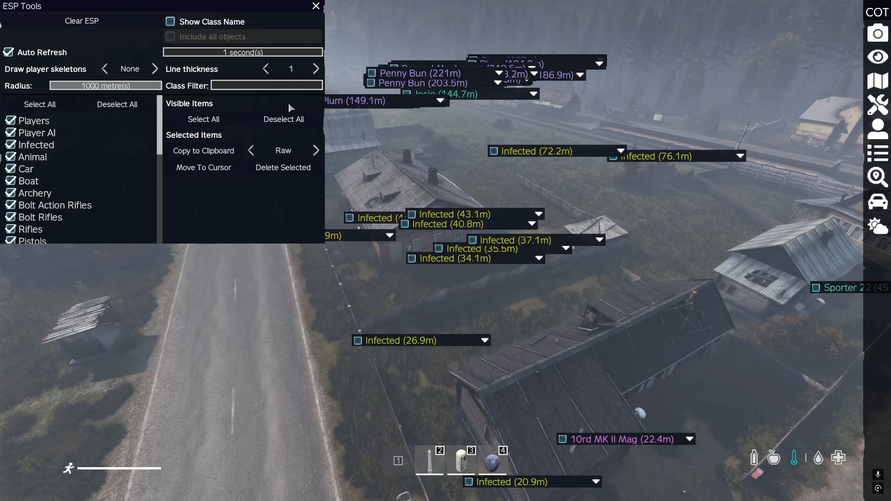
click(315, 6)
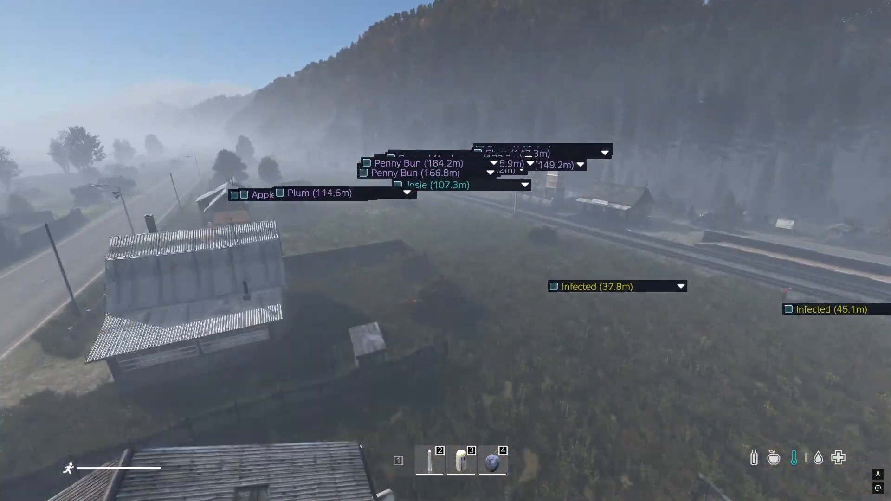
mouse_move(445, 251)
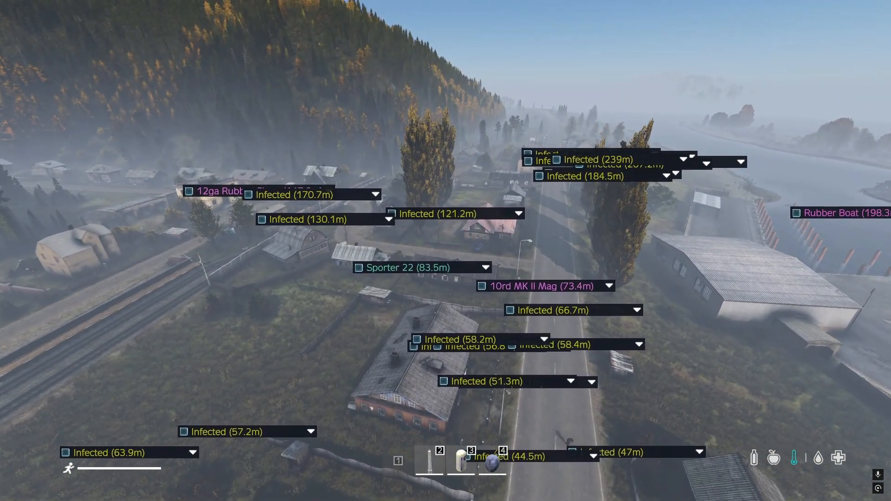
mouse_move(446, 251)
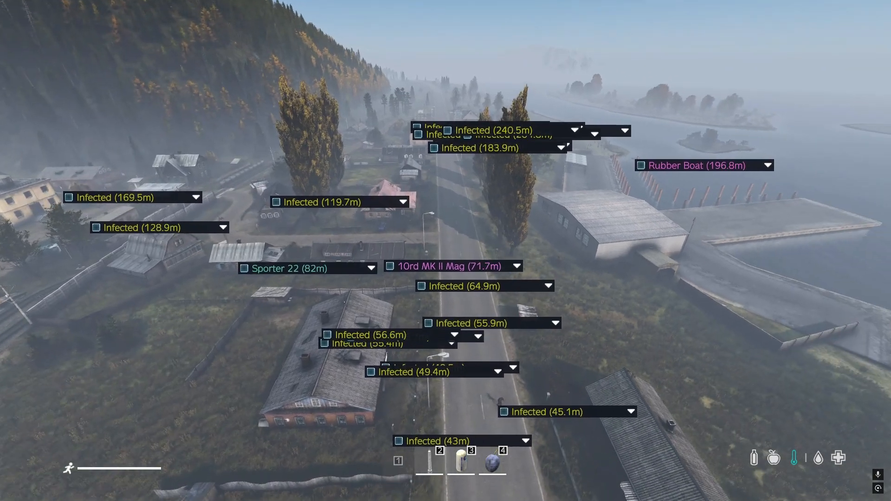
mouse_move(446, 250)
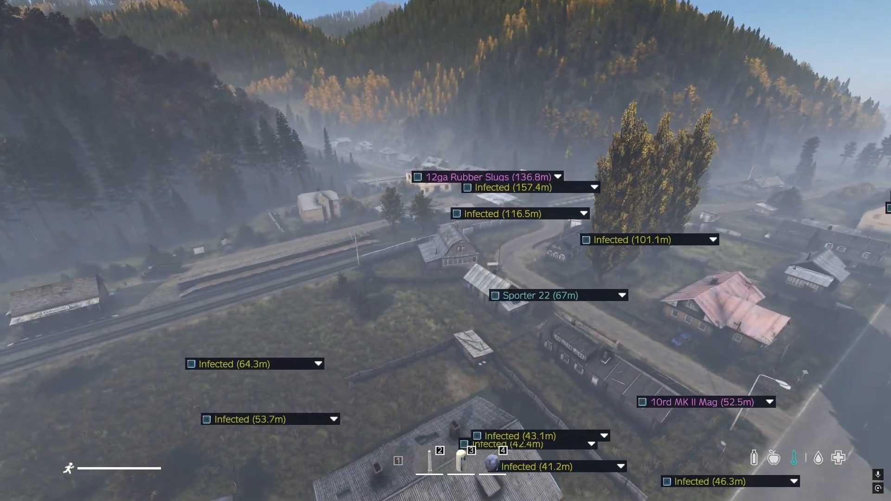
mouse_move(446, 250)
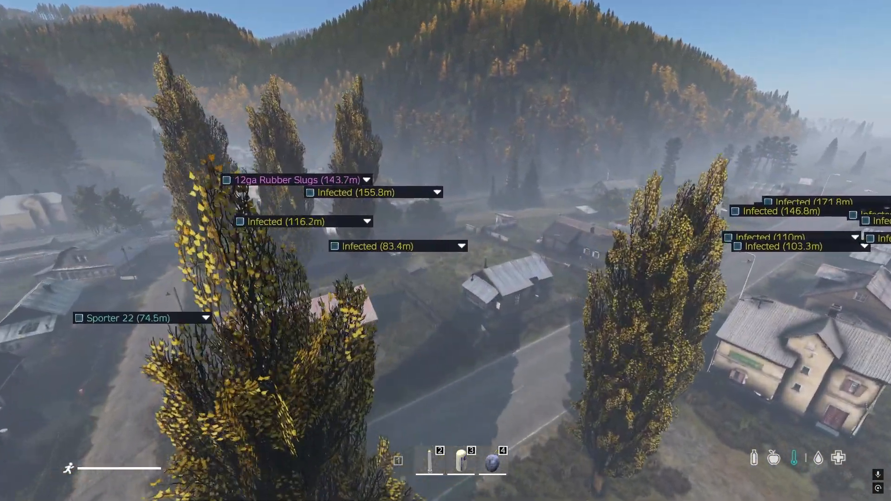
mouse_move(445, 251)
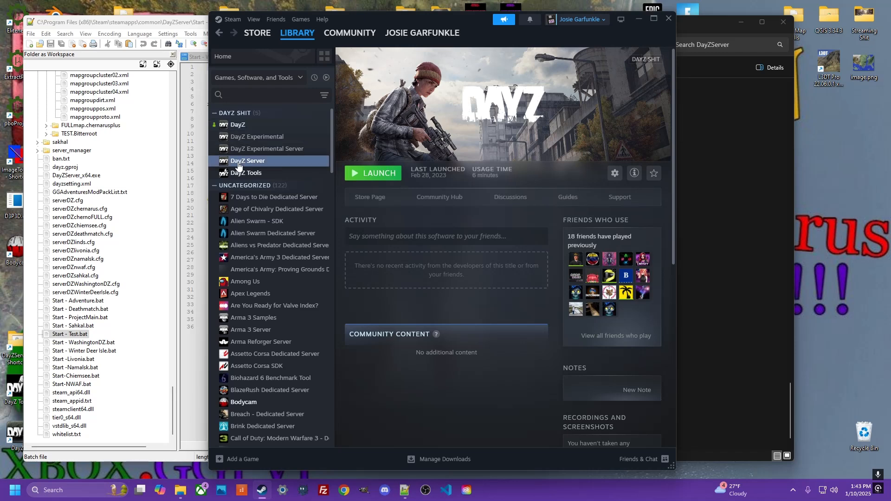
mouse_move(253, 164)
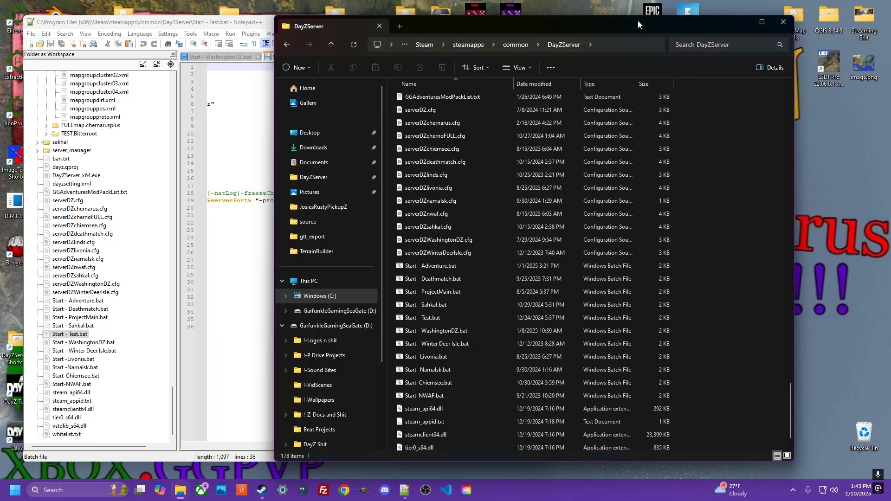
click(432, 357)
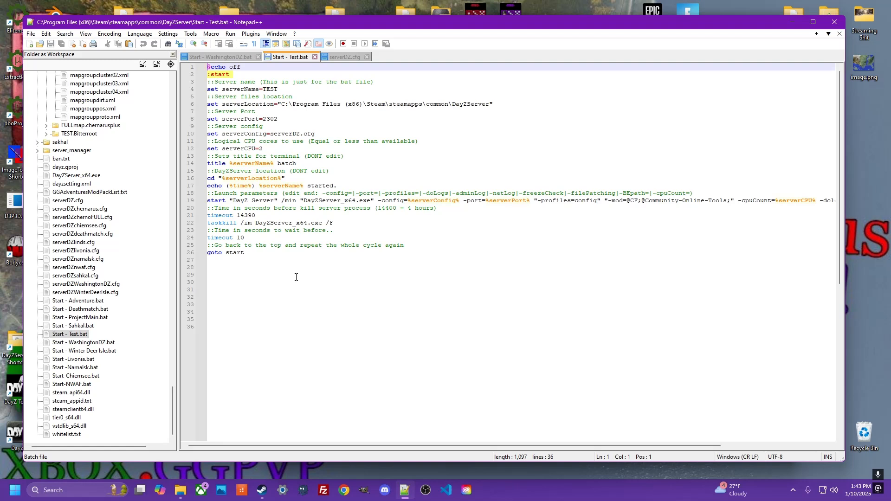
mouse_move(291, 112)
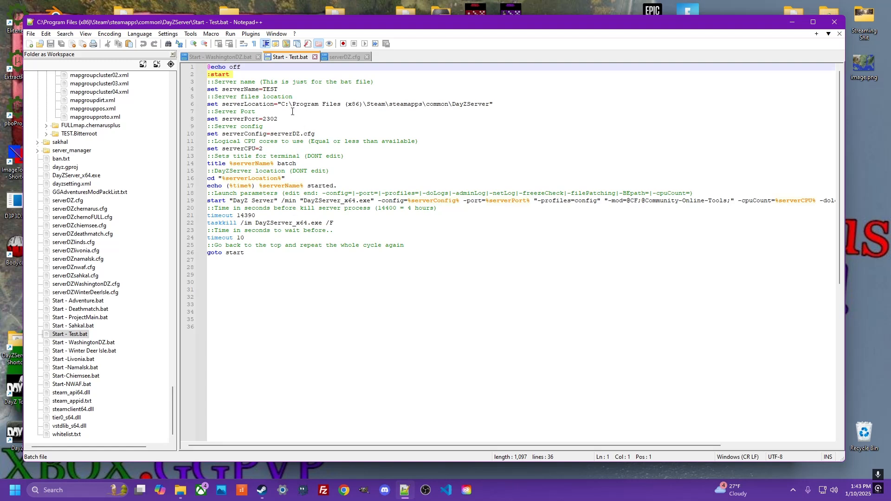
mouse_move(318, 176)
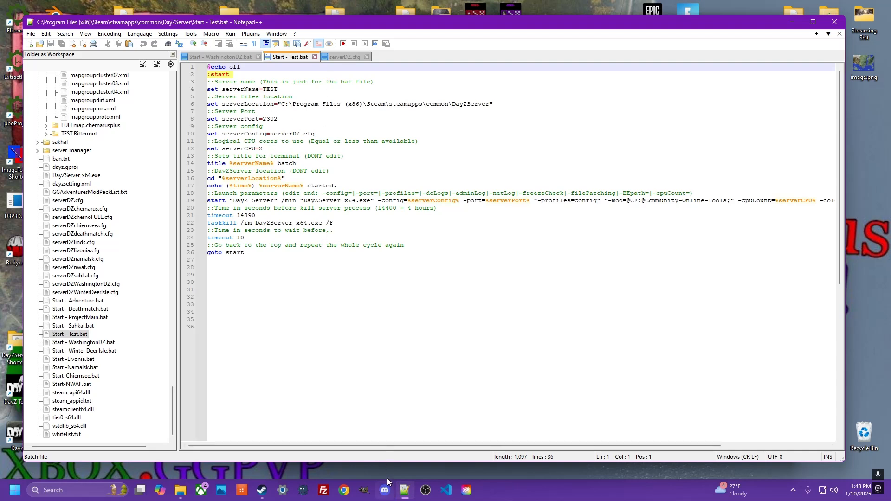
mouse_move(180, 490)
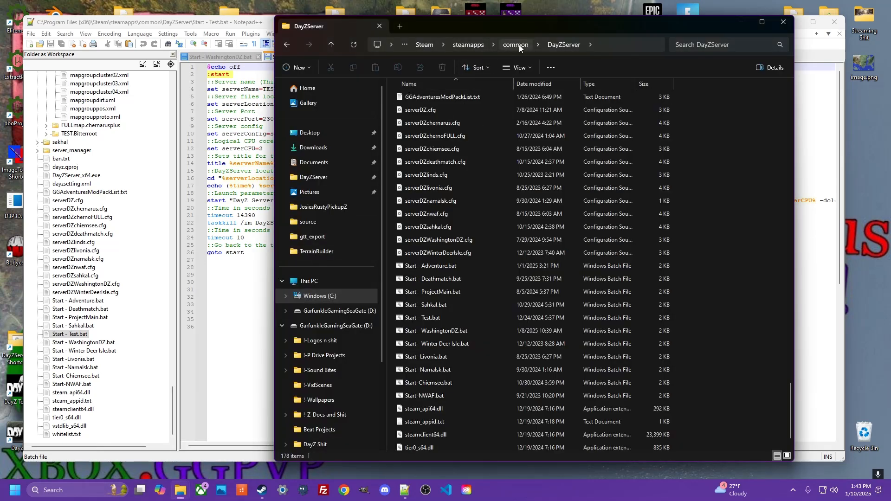
- Go up to the Steam common folder, then return into DayZServer to its batch launch scripts
click(515, 44)
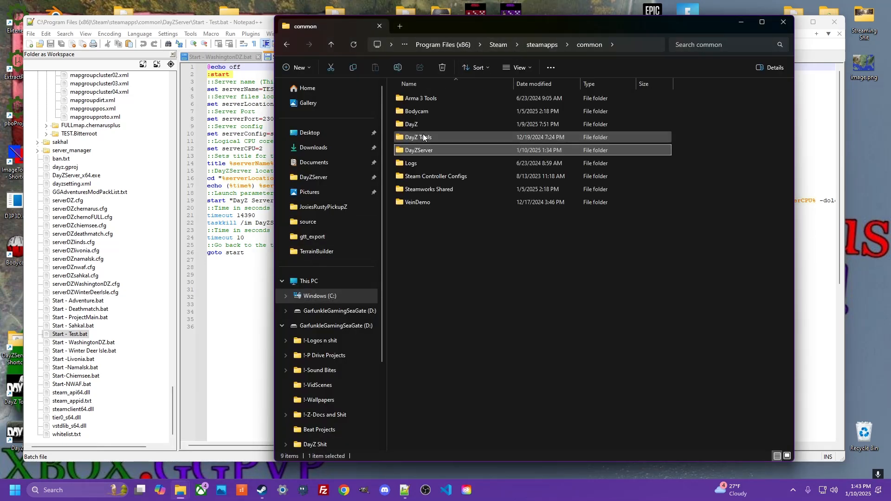
mouse_move(410, 124)
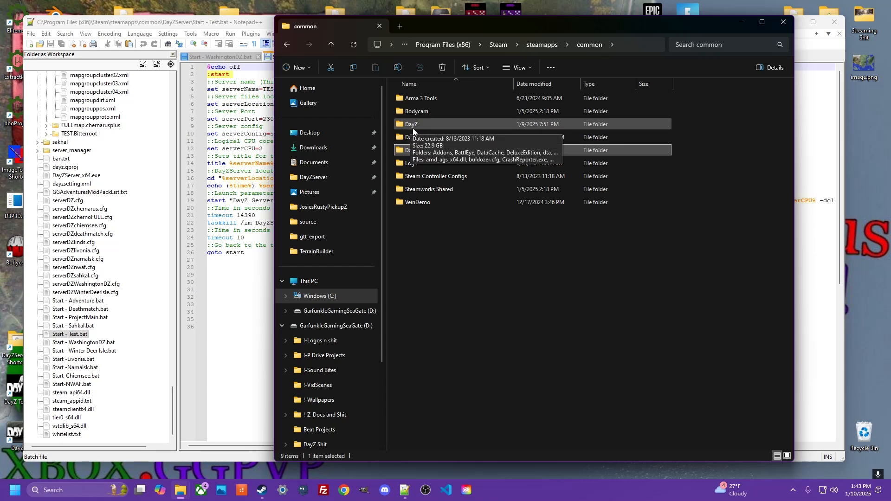
mouse_move(418, 150)
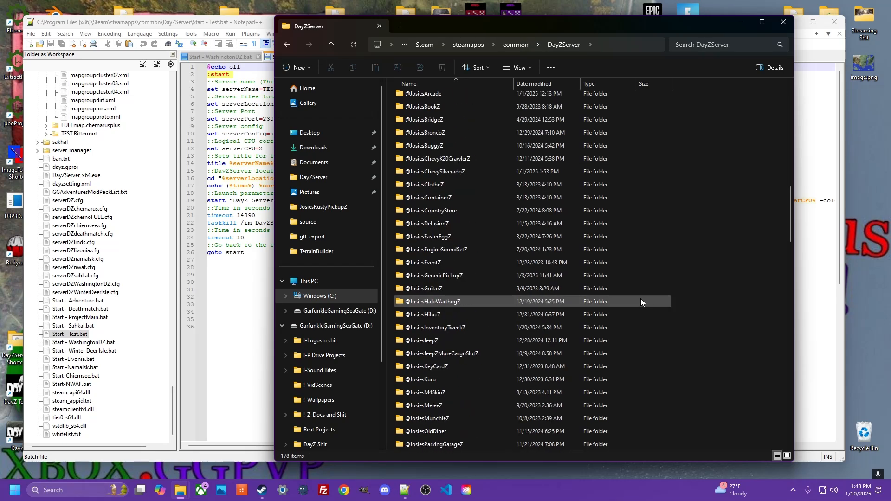
scroll(down, 3)
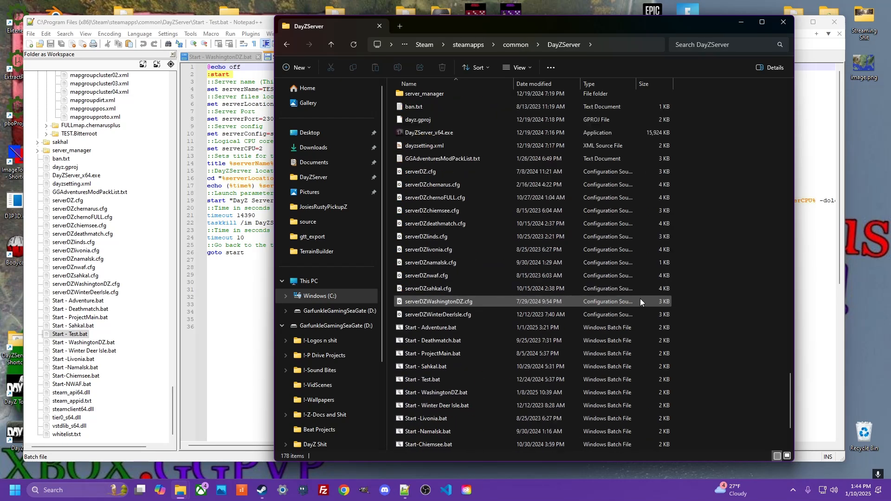
scroll(down, 3)
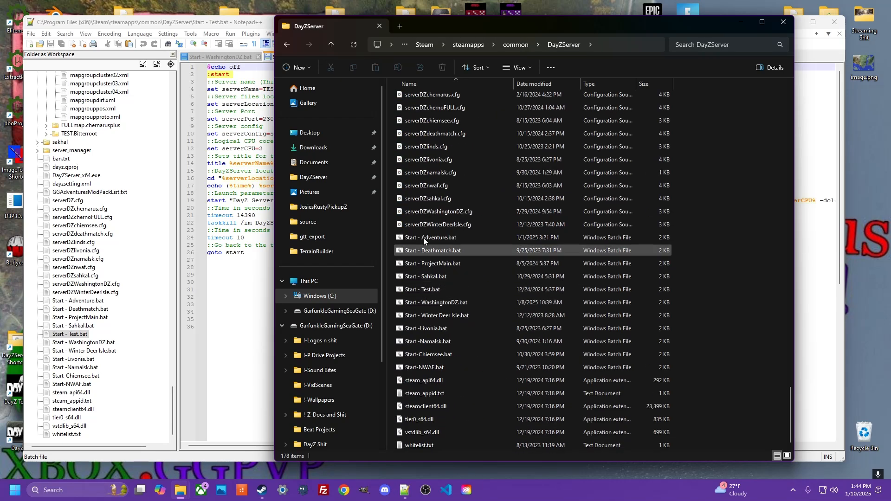
click(443, 341)
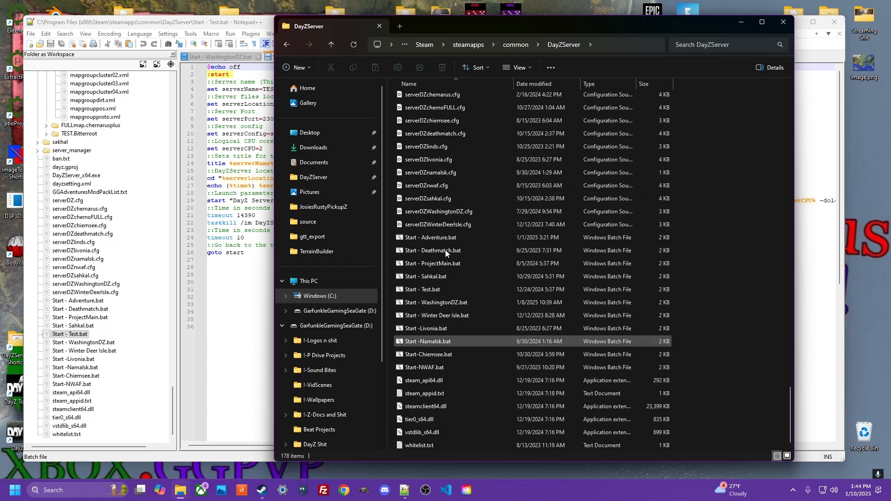
click(432, 328)
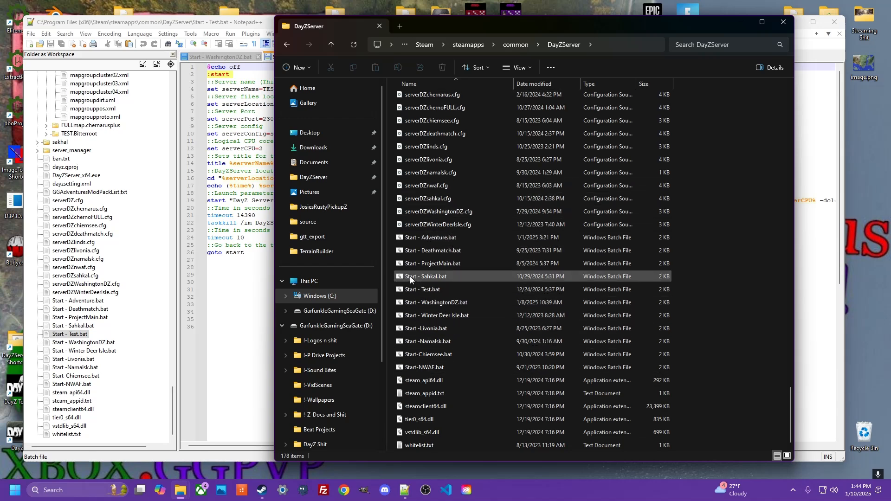
mouse_move(426, 280)
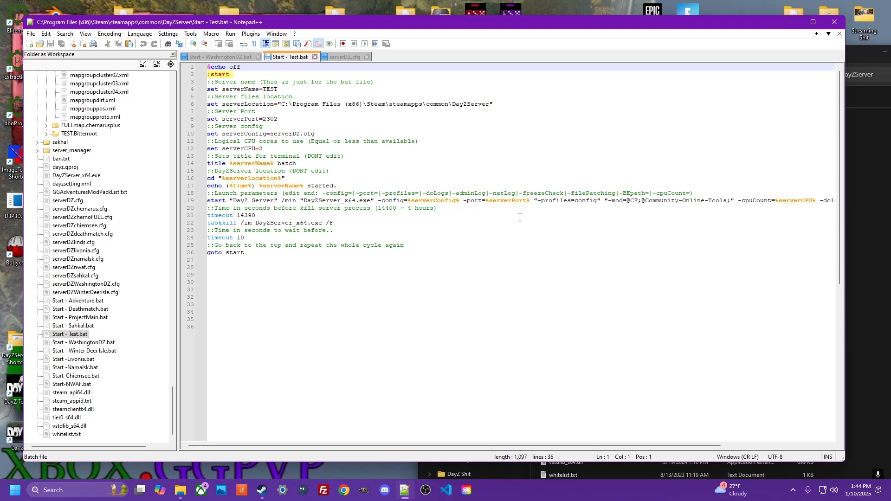
- Scroll Start - Test.bat right and pick out the -mod= launch parameter on line 19
scroll(right, 3)
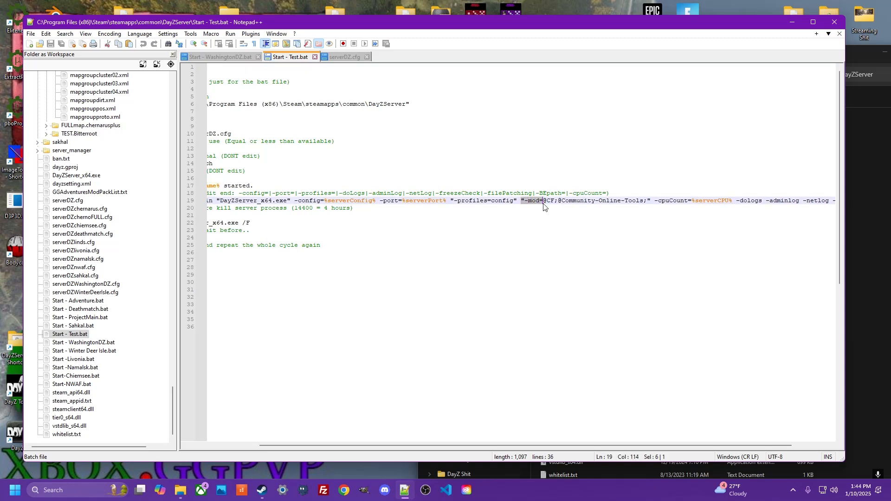
click(647, 200)
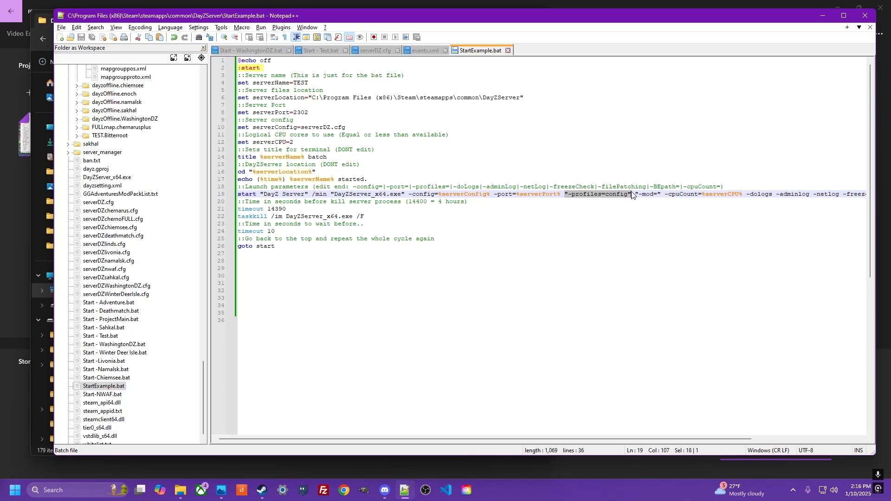
mouse_move(591, 201)
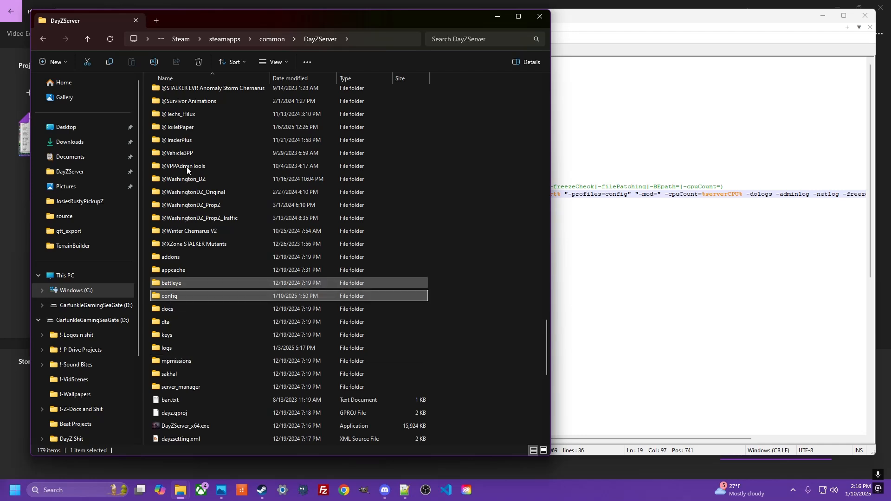
- Open the server's config profile folder and look through its crash logs and mod folders
click(169, 296)
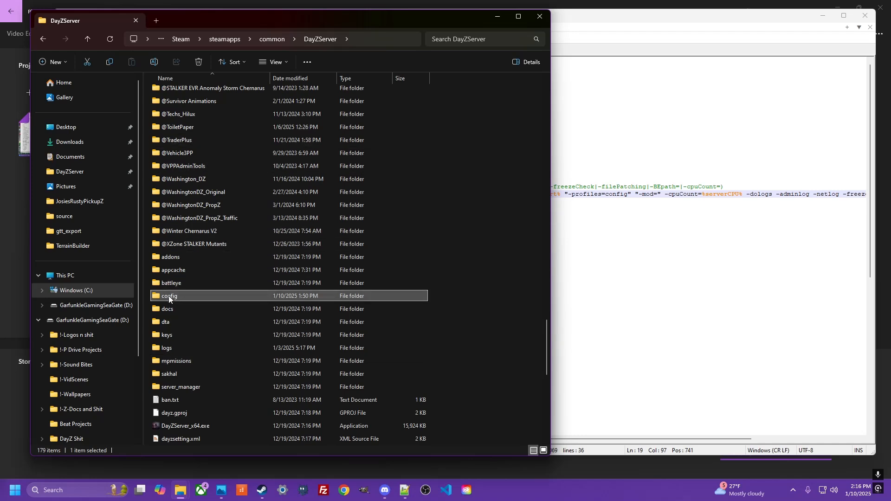
mouse_move(169, 295)
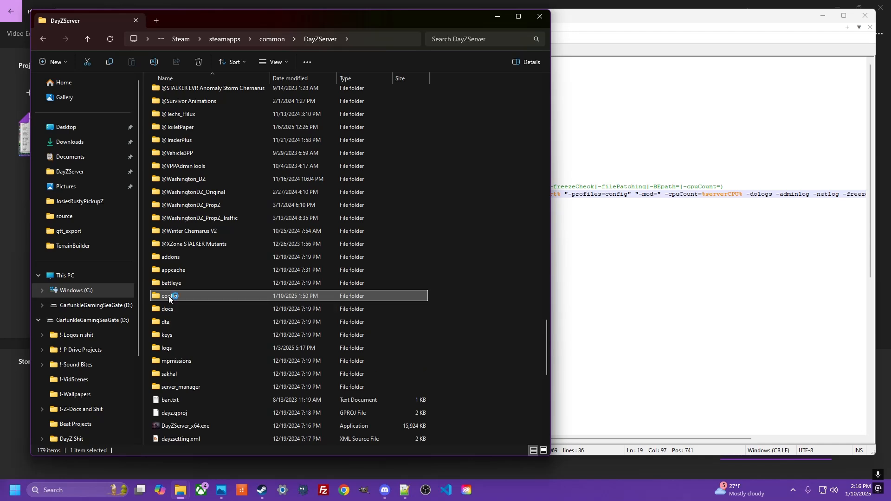
double_click(169, 296)
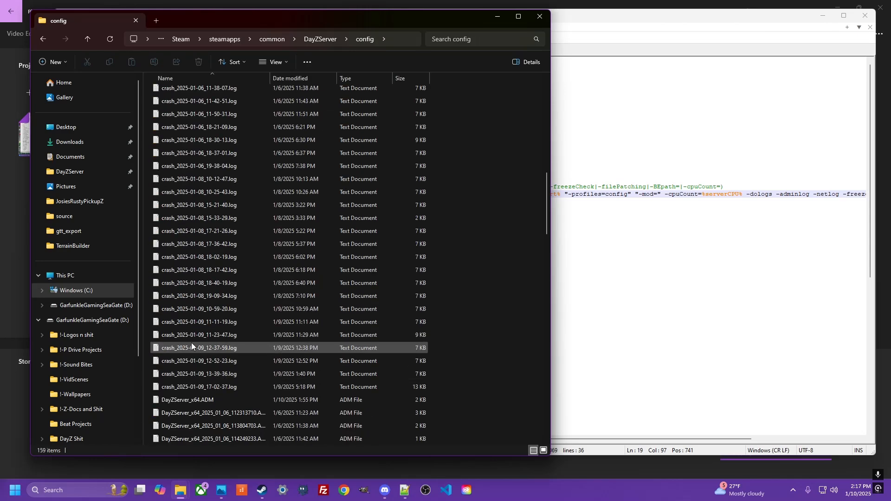
scroll(down, 3)
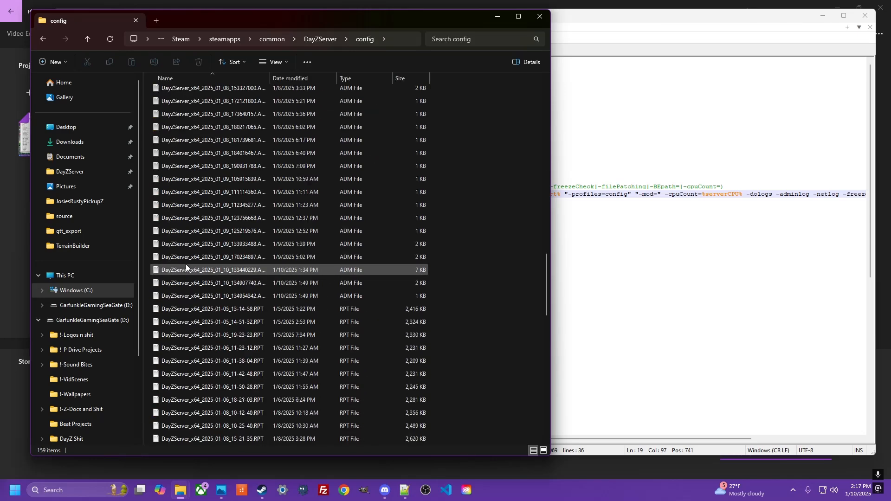
scroll(down, 3)
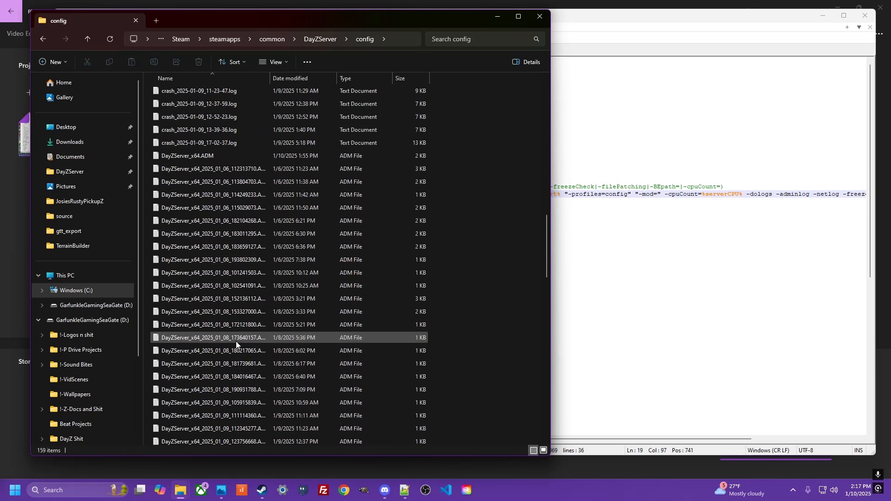
scroll(up, 3)
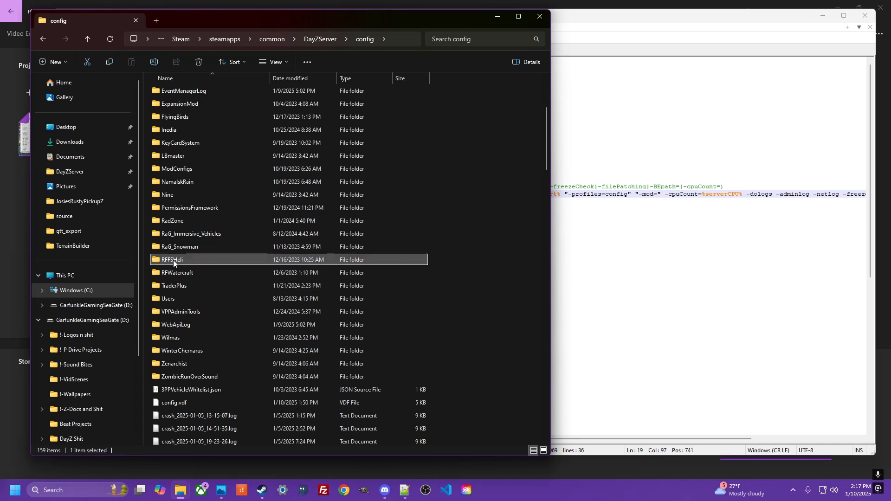
- Look inside the RFFSHeli config folder, then go back up to the DayZServer folder
double_click(171, 259)
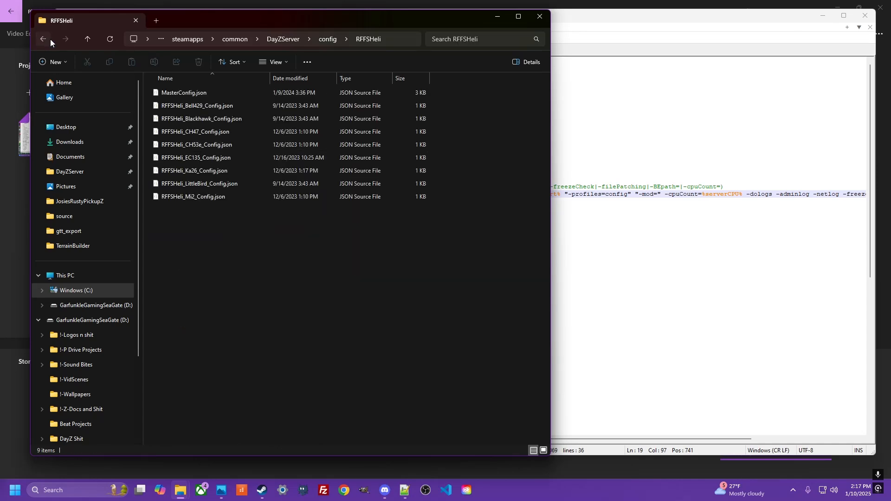
click(43, 38)
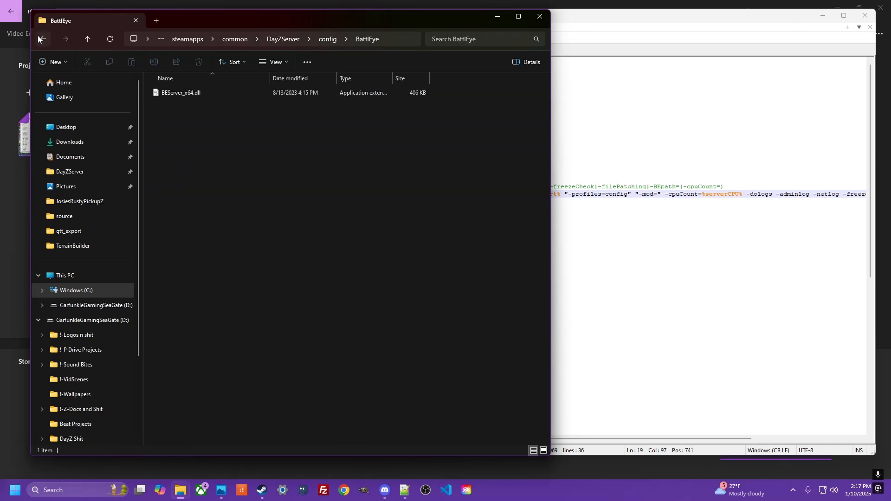
click(41, 39)
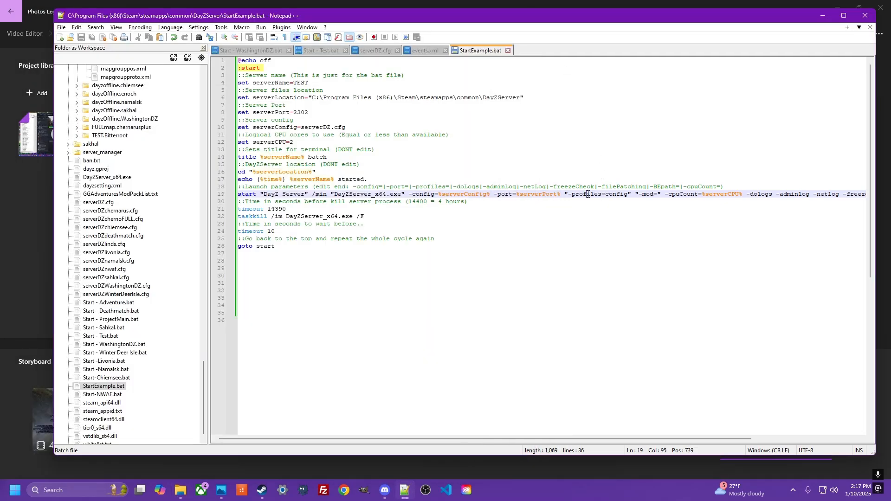
- Highlight -profiles=config, pick out serverDZ.cfg on line 10 of Start - Test.bat, and switch to the serverDZ.cfg file
double_click(587, 194)
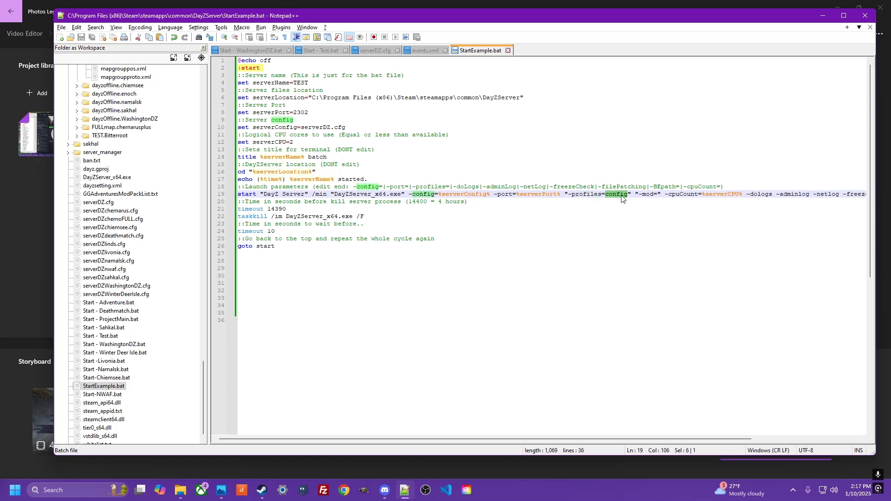
click(619, 194)
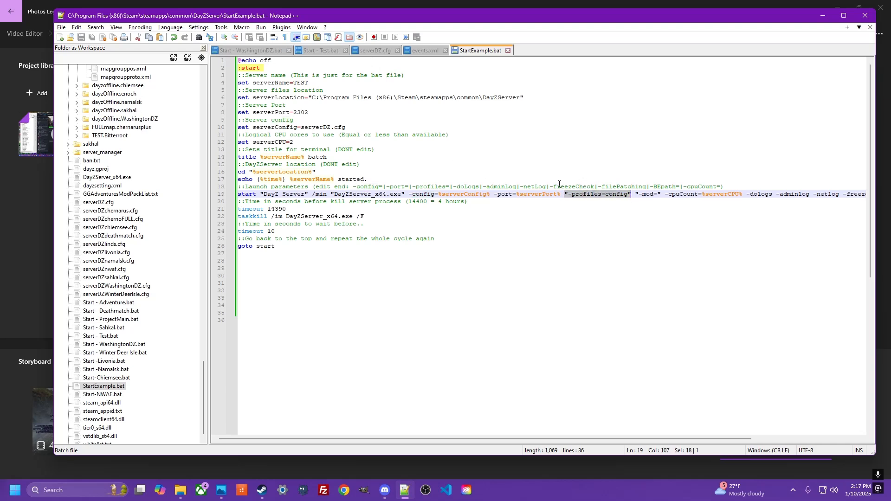
click(292, 56)
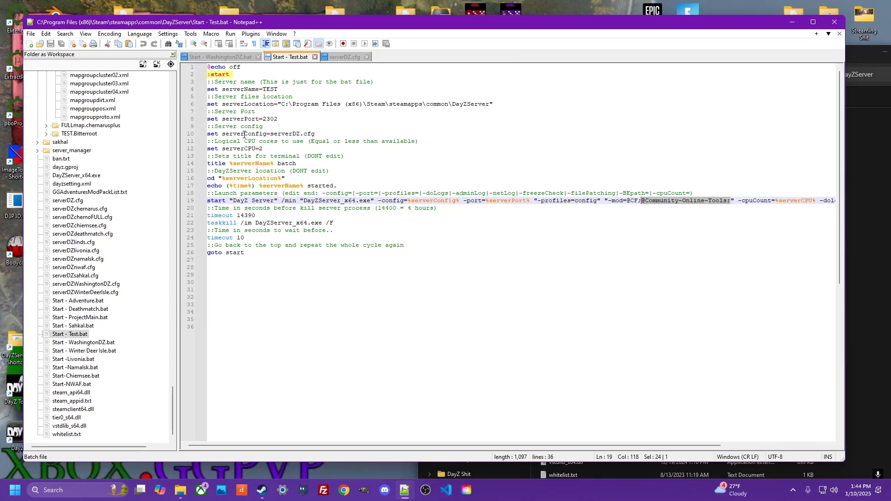
double_click(244, 134)
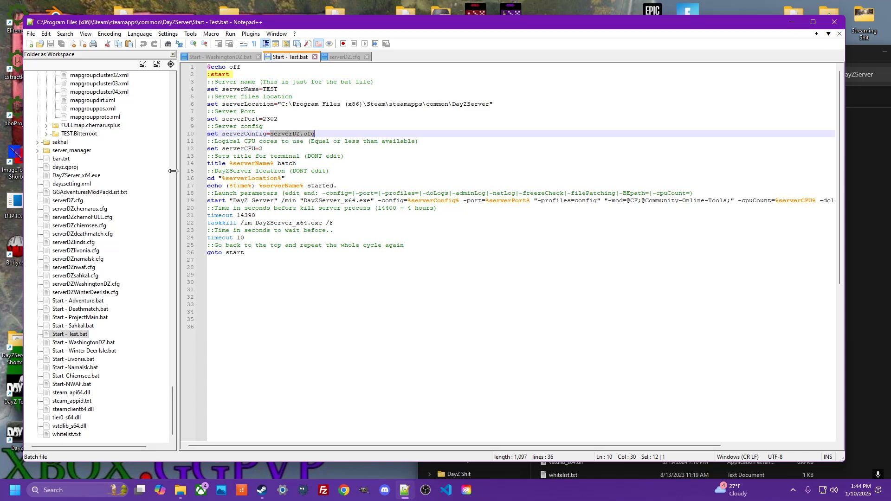
click(343, 56)
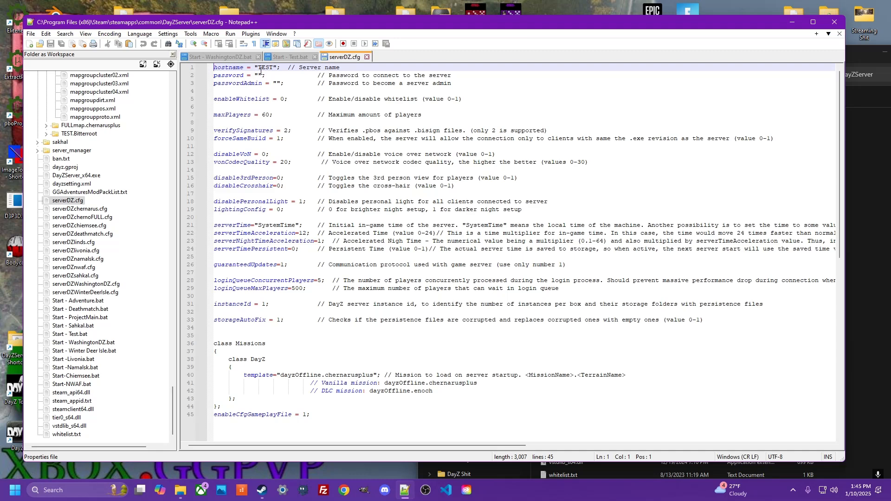
- Pick out hostname TEST and the dayzOffline.chernarusplus mission template in serverDZ.cfg
double_click(264, 67)
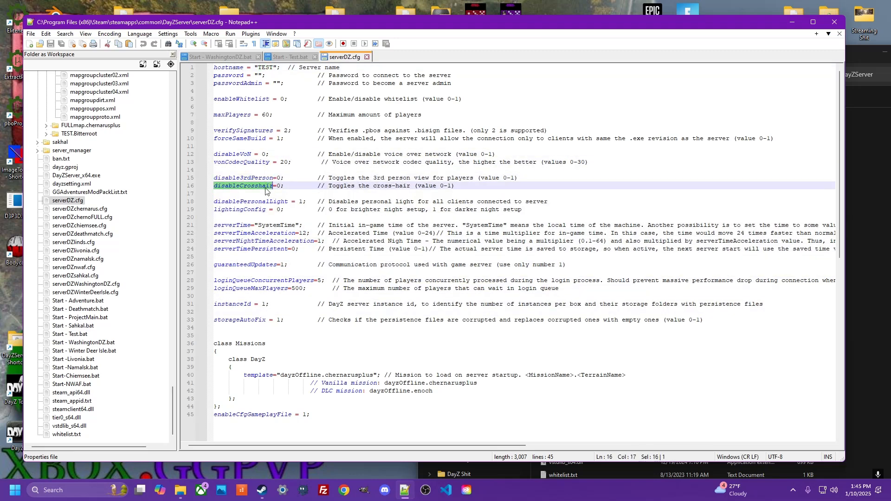
mouse_move(237, 344)
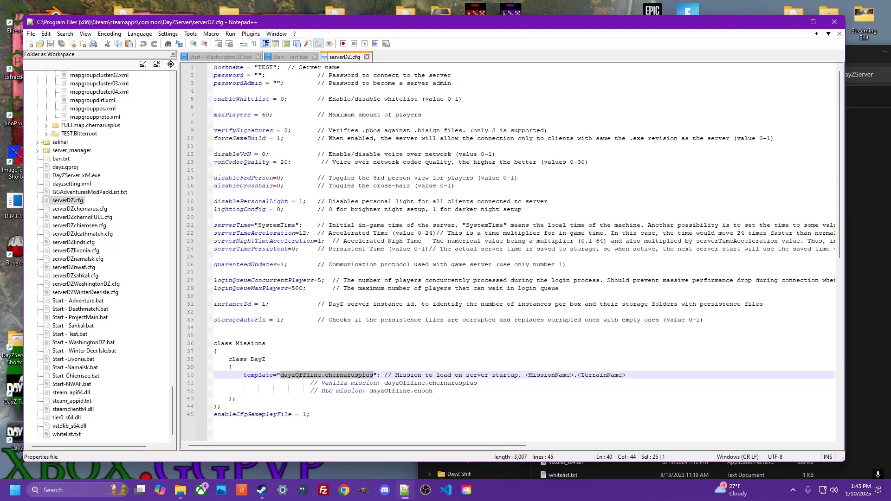
double_click(347, 375)
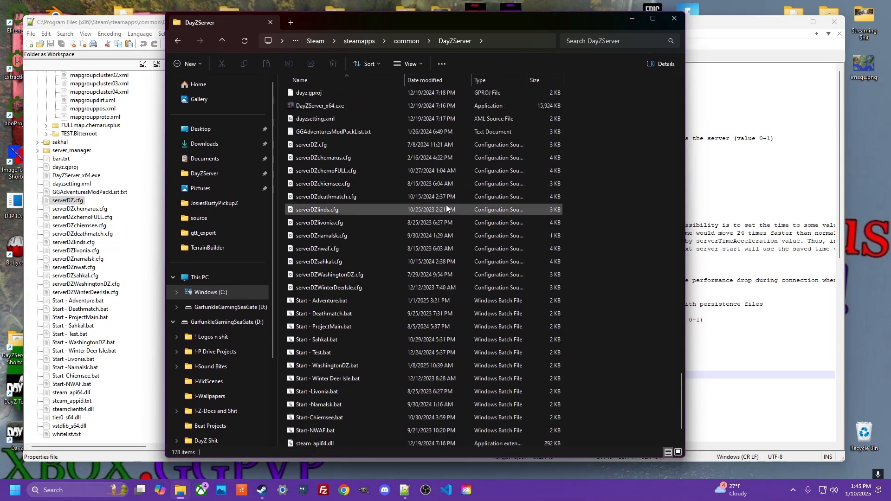
- Open the mpmissions folder and pick out the TEST.Bitterroot mission folder
scroll(up, 3)
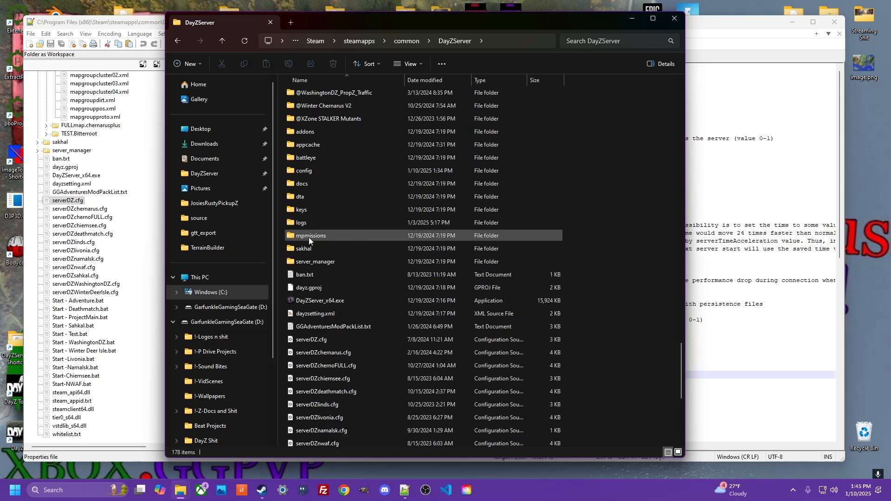
click(310, 235)
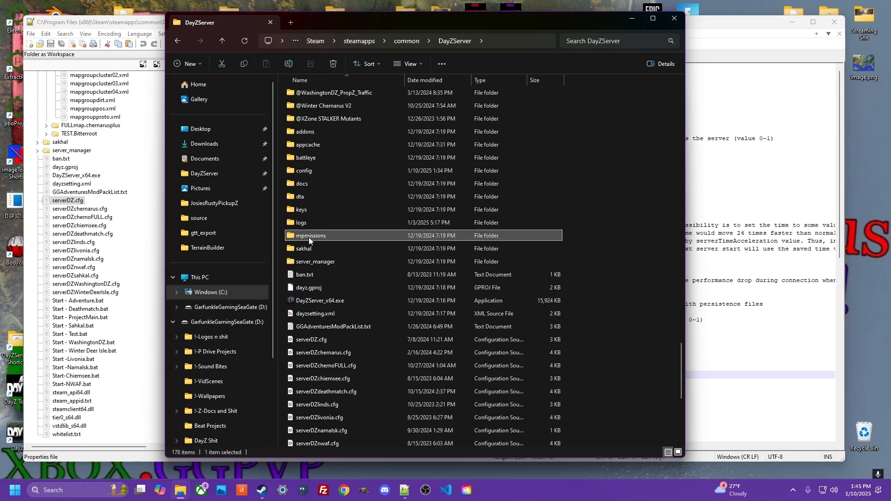
double_click(311, 235)
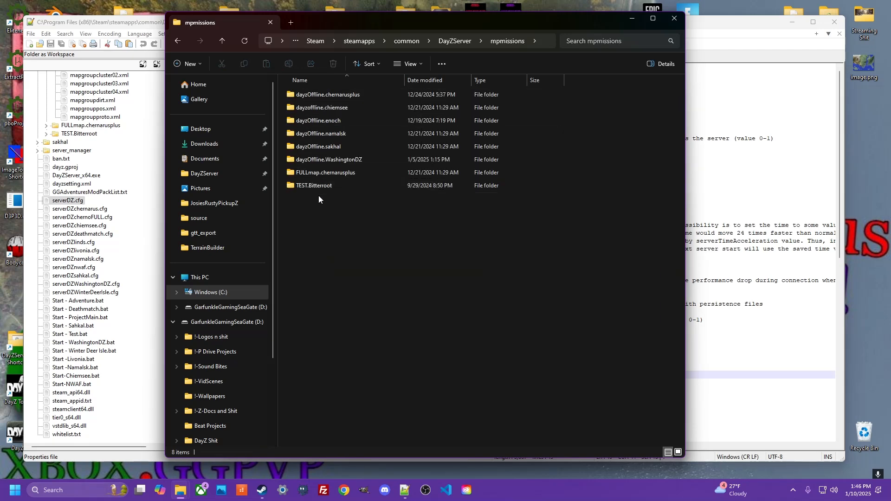
click(313, 185)
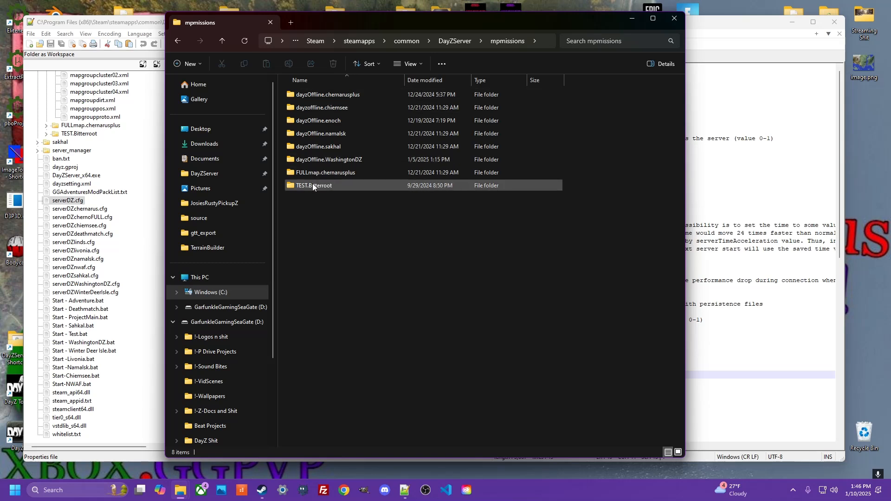
mouse_move(78, 300)
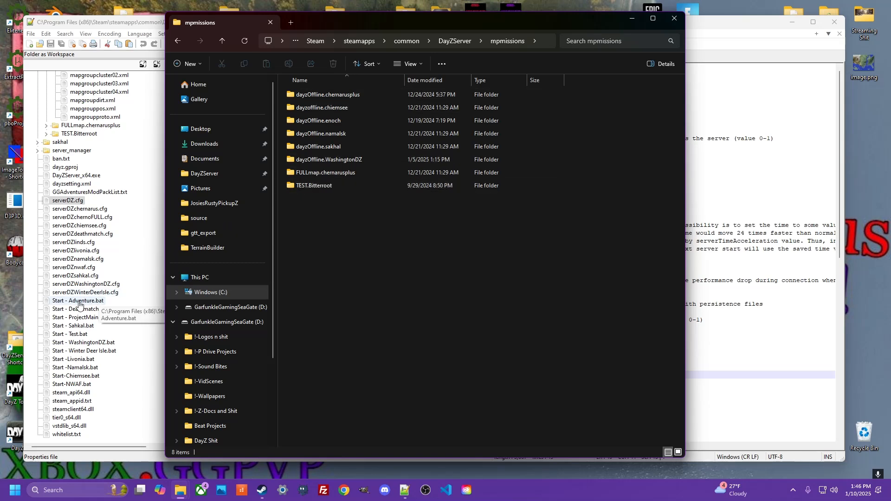
mouse_move(76, 276)
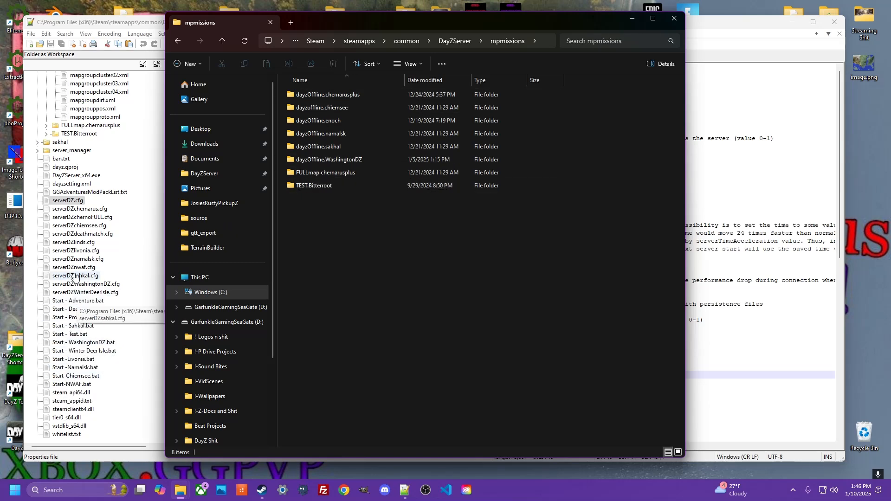
mouse_move(75, 283)
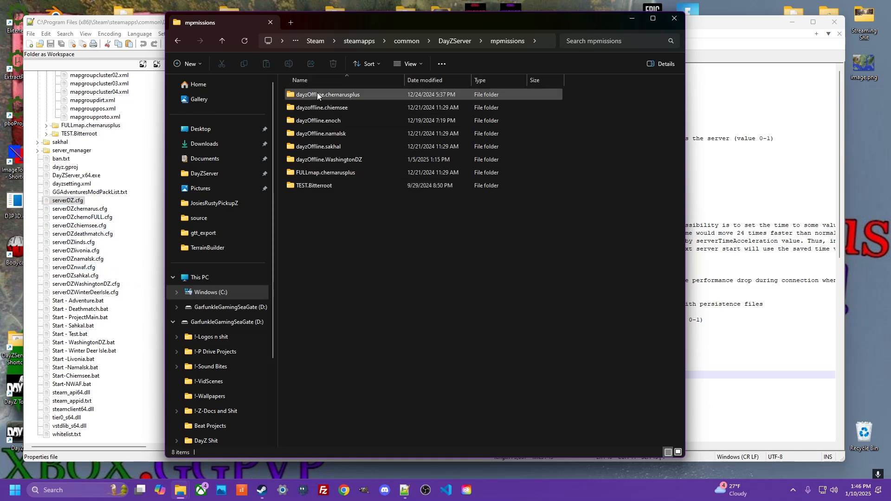
mouse_move(326, 162)
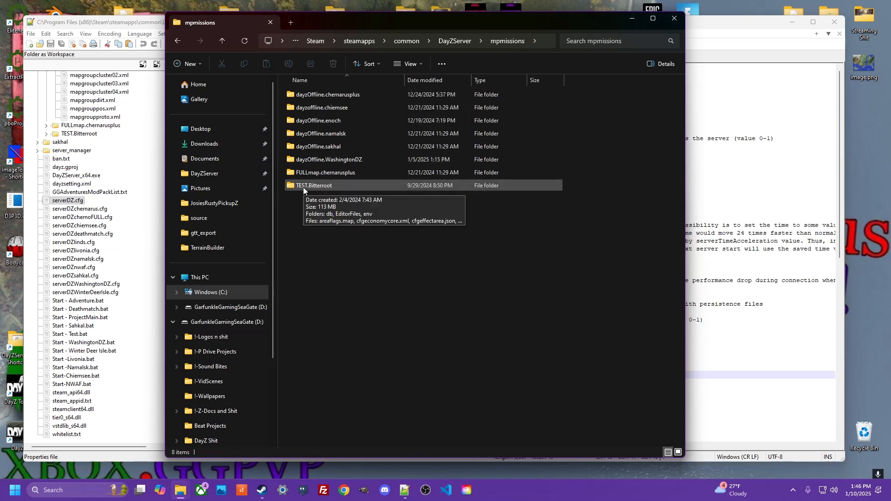
mouse_move(321, 134)
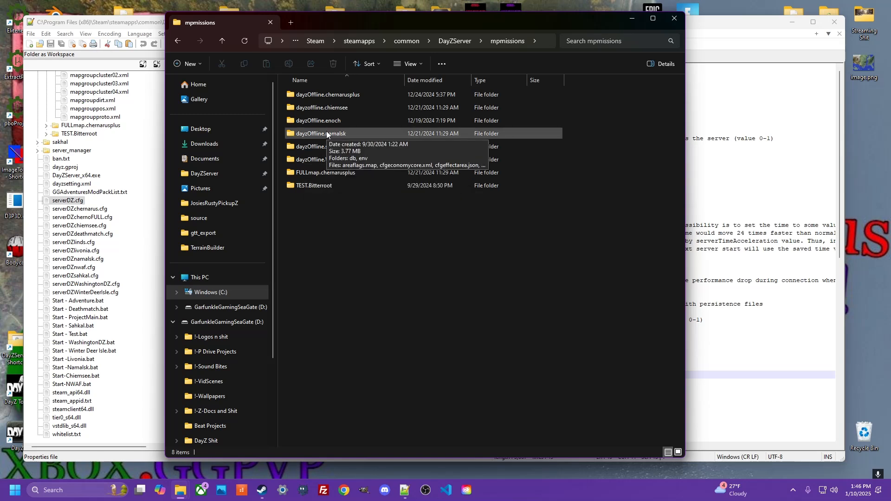
mouse_move(321, 107)
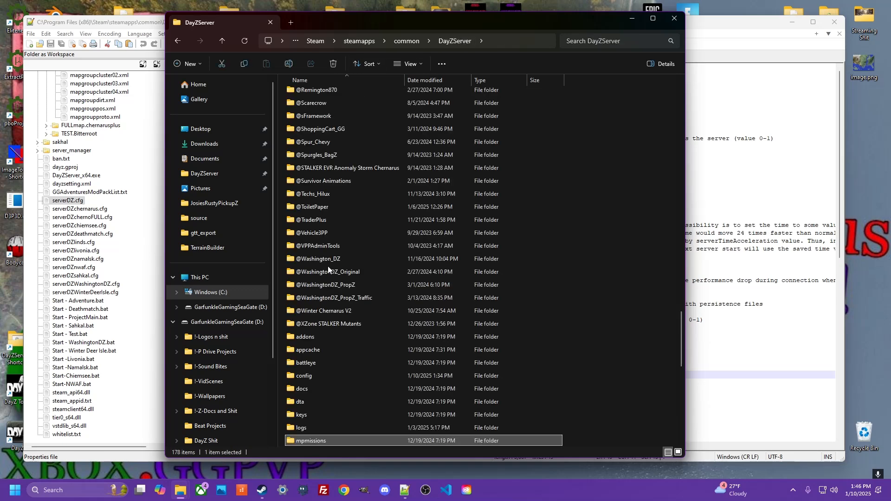
- Reopen mpmissions from DayZServer to review its mission folders again
scroll(down, 3)
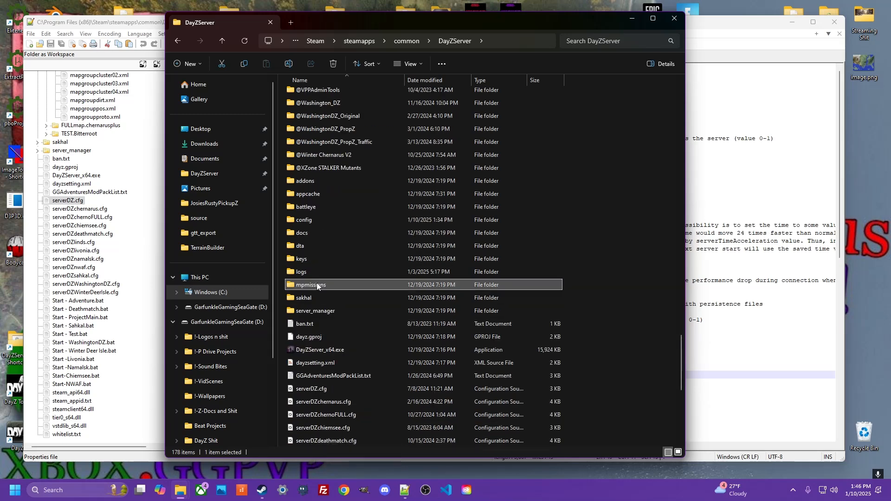
double_click(311, 284)
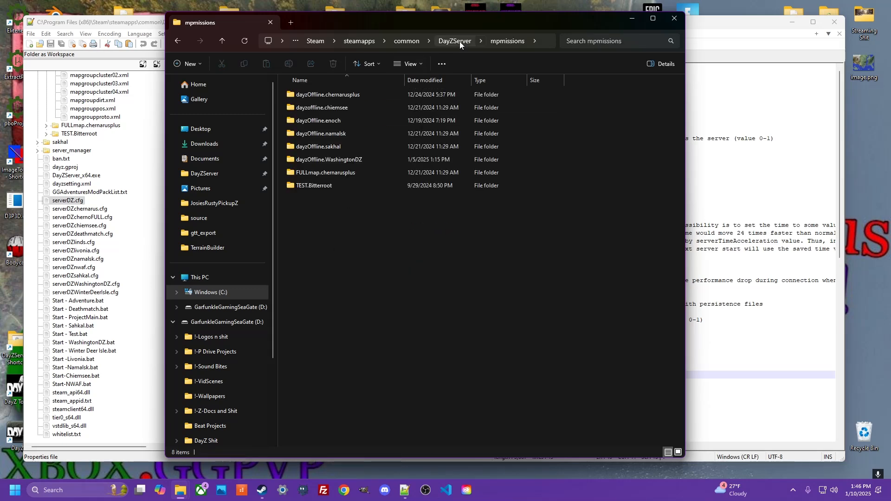
mouse_move(575, 19)
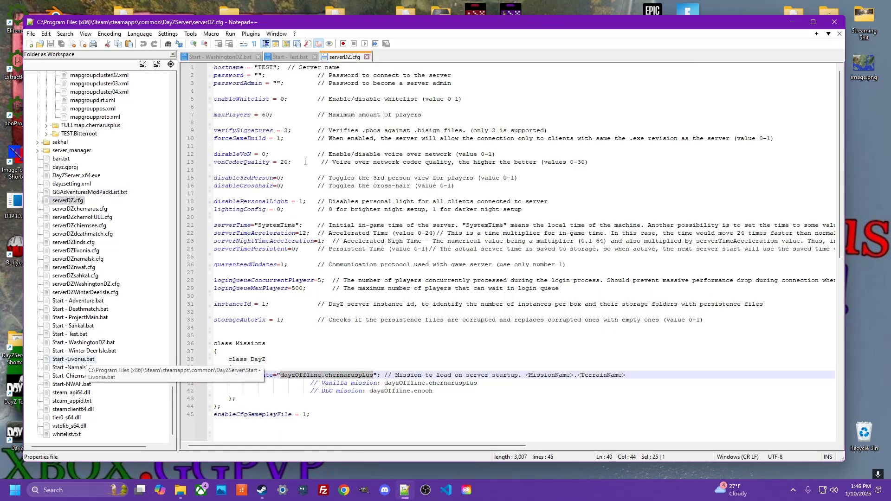
click(291, 56)
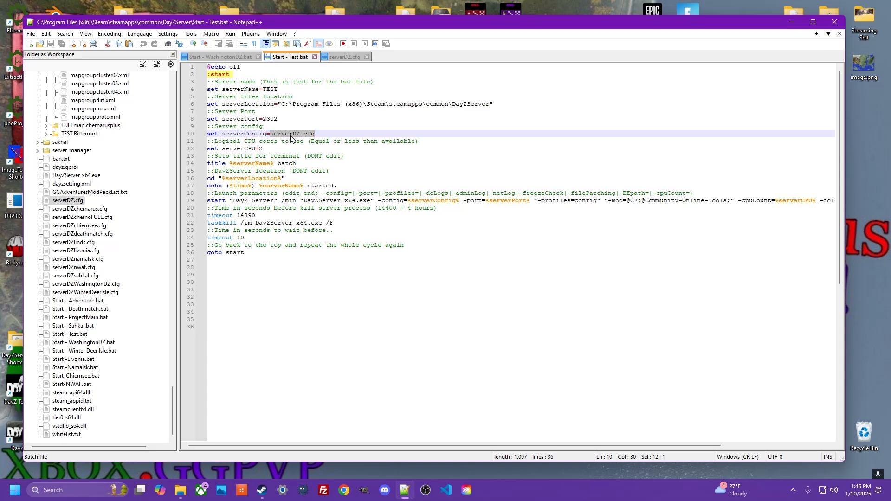
click(343, 56)
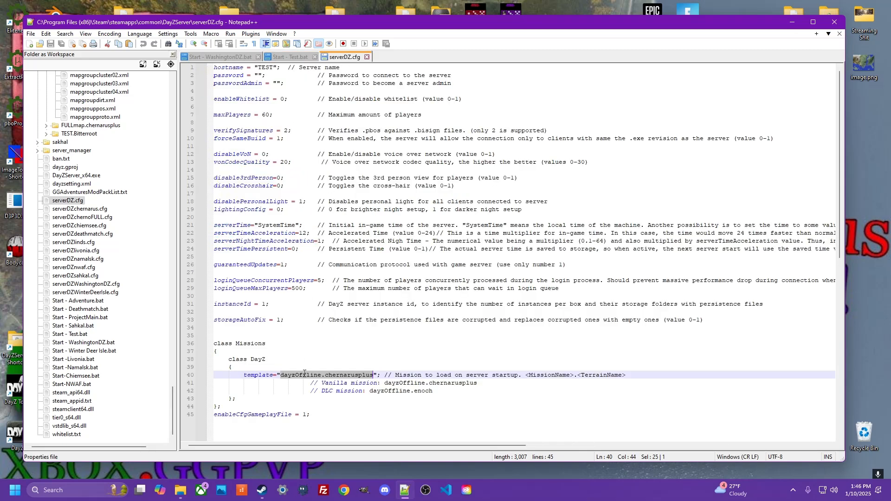
click(367, 374)
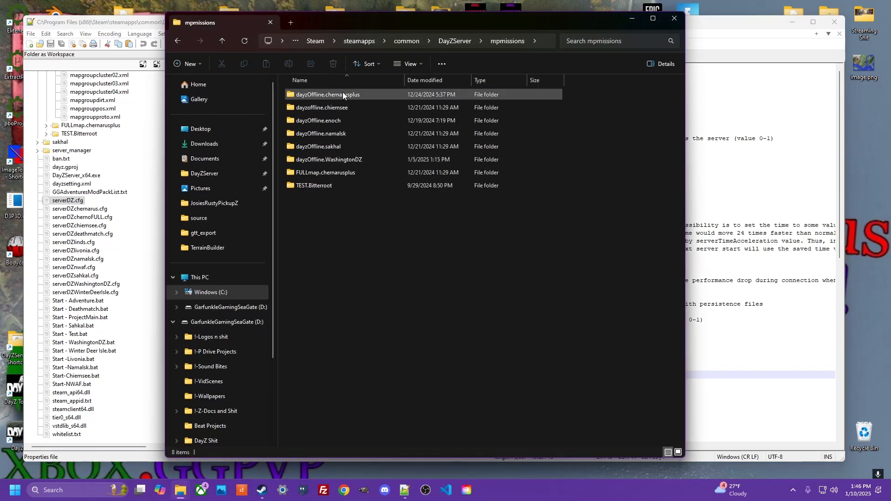
mouse_move(329, 159)
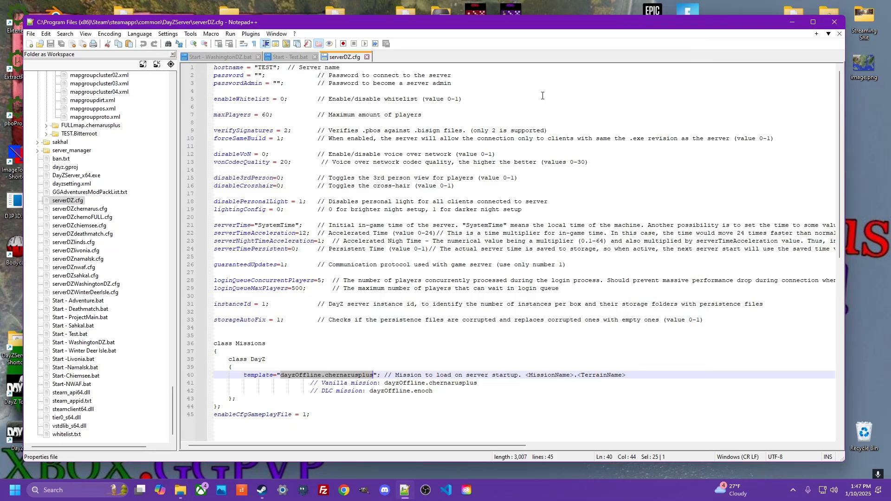
scroll(up, 3)
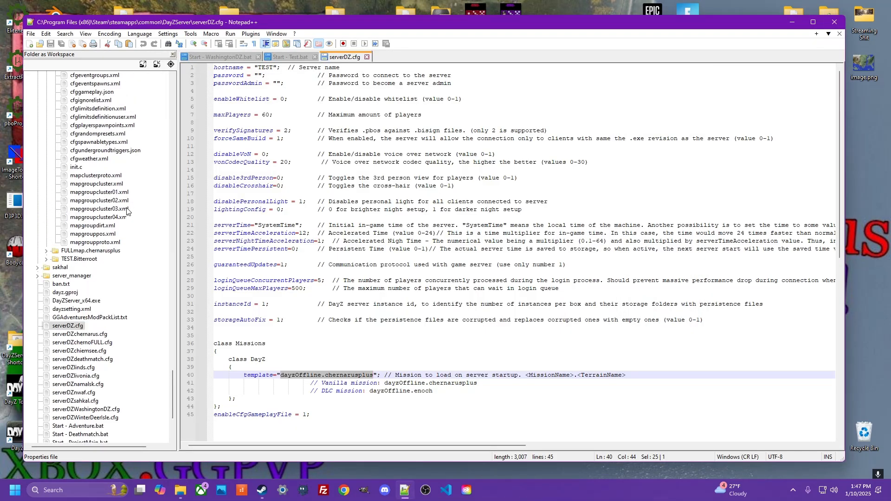
scroll(down, 3)
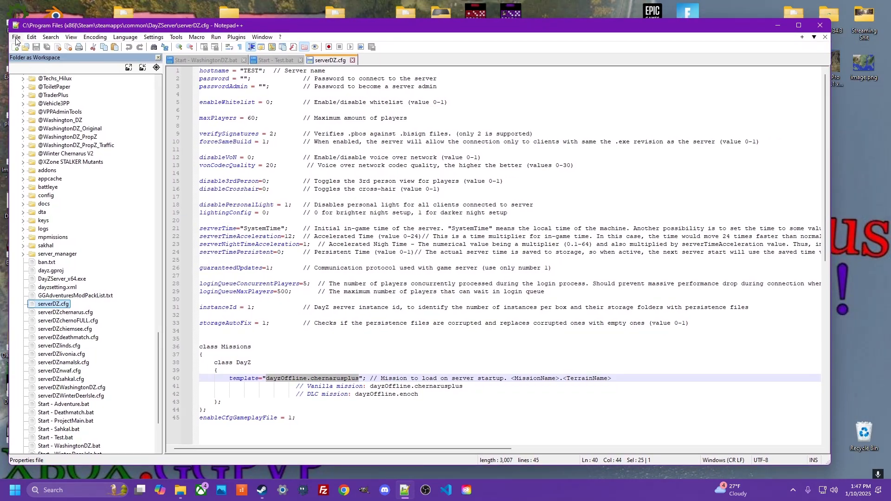
- Load DayZServer as a Folder as Workspace and scroll its tree to the mpmissions missions
click(16, 37)
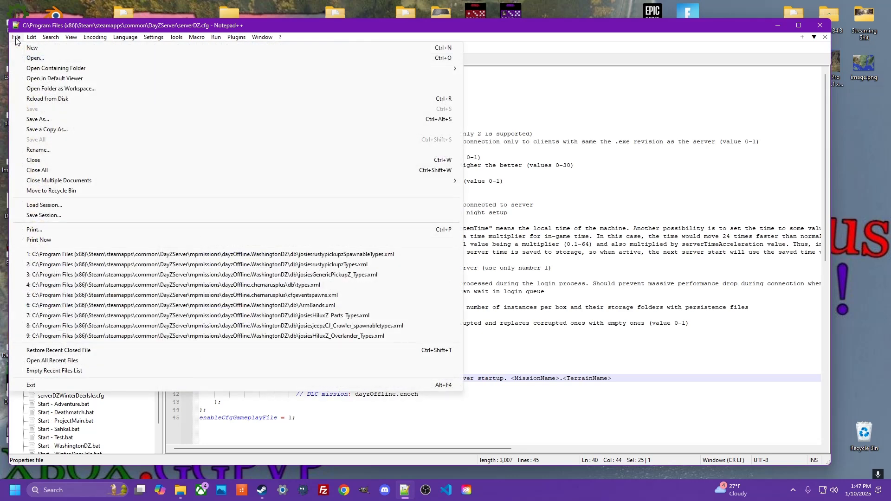
mouse_move(61, 89)
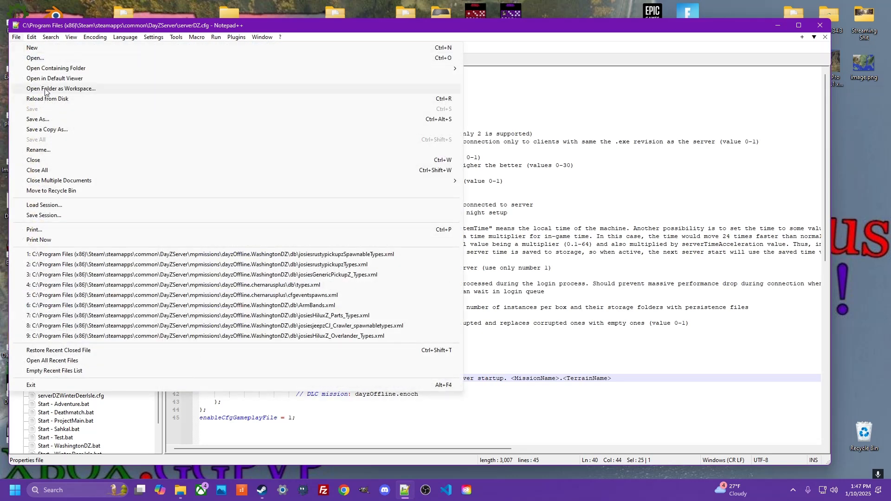
click(60, 88)
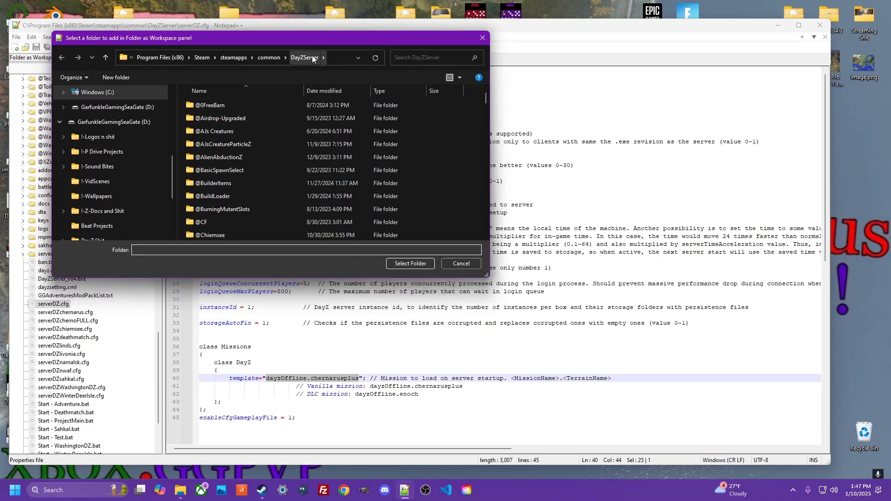
mouse_move(309, 60)
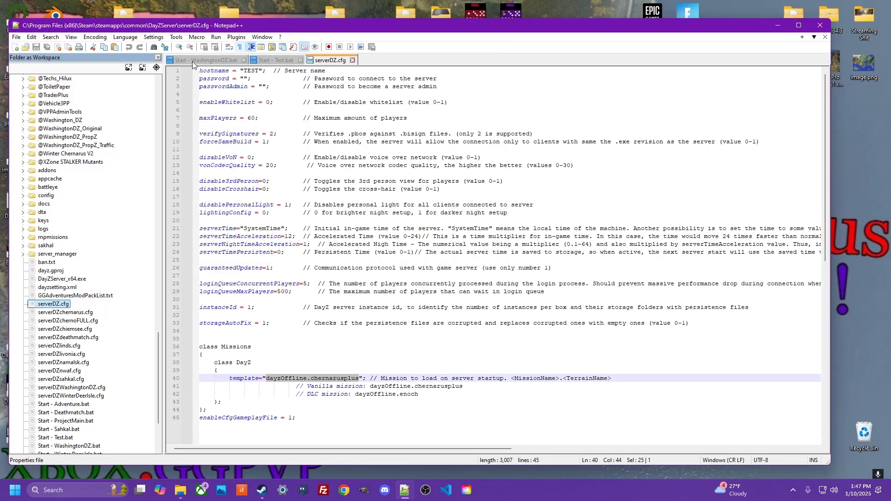
scroll(down, 3)
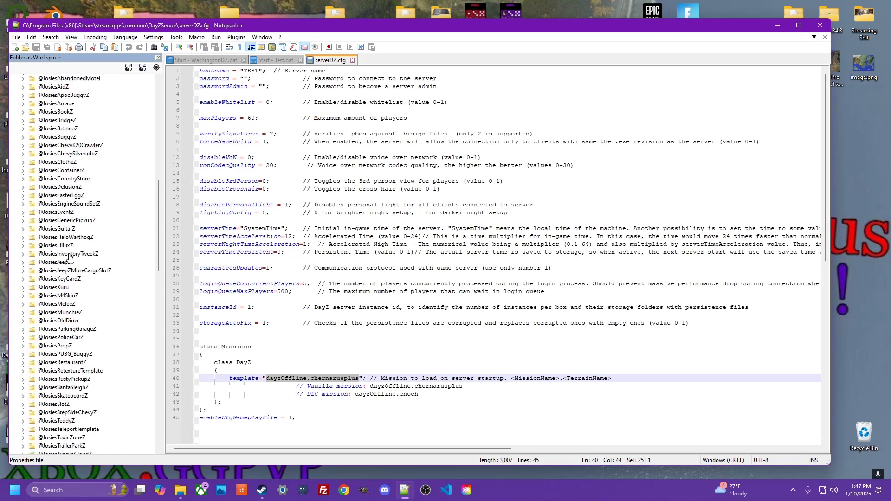
scroll(up, 3)
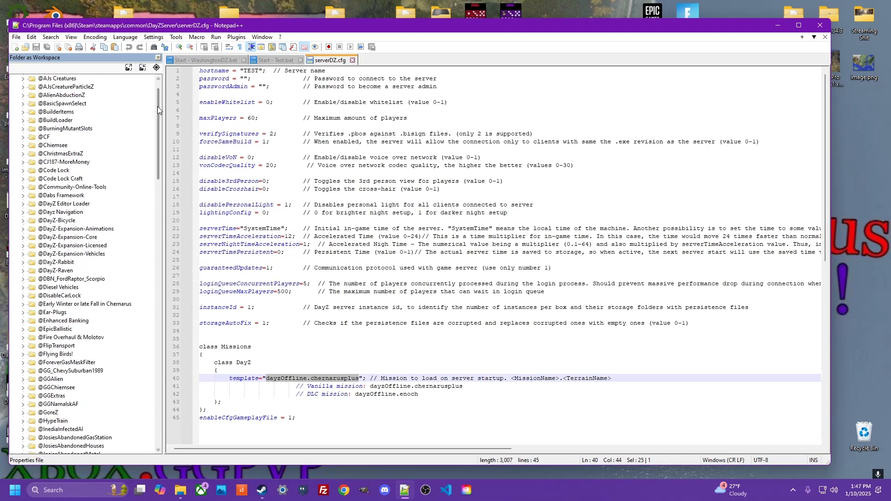
scroll(down, 3)
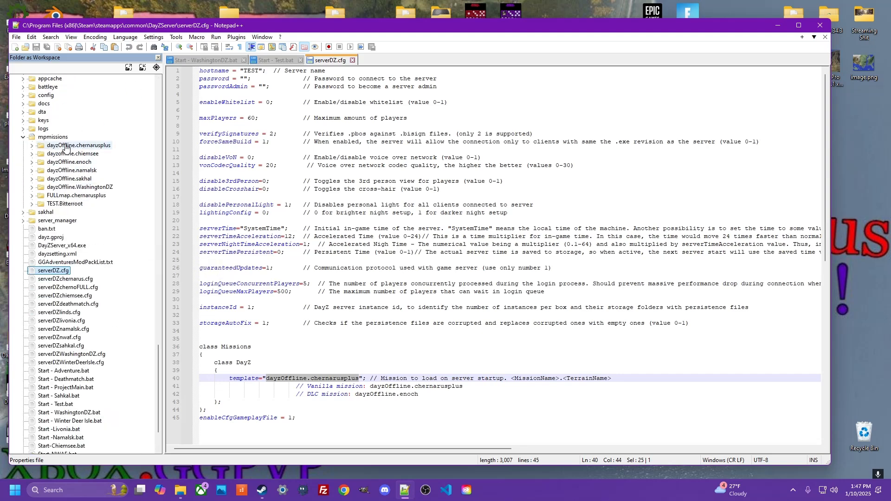
- Expand dayzOffline.chernarusplus and its db folder in the workspace tree
click(32, 145)
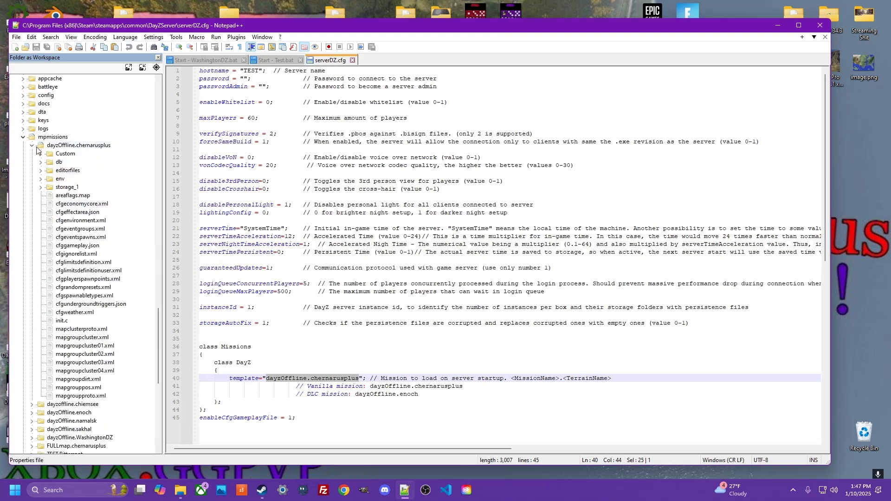
click(49, 162)
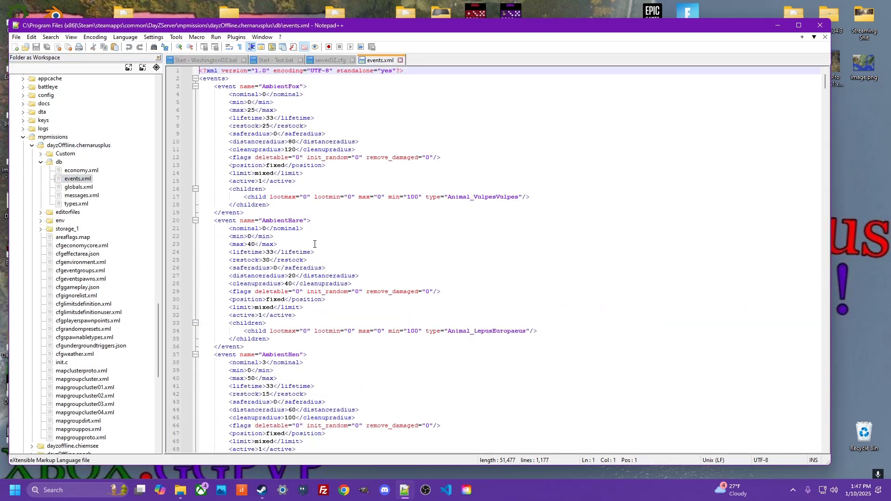
scroll(down, 3)
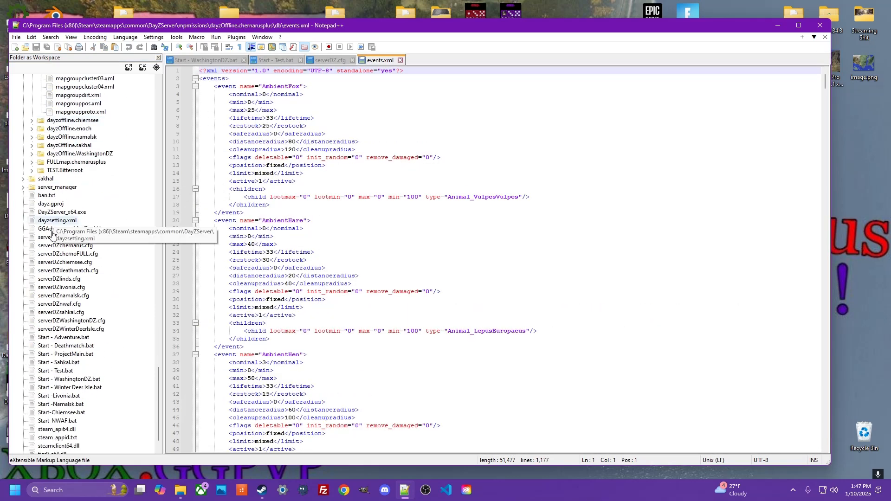
mouse_move(56, 379)
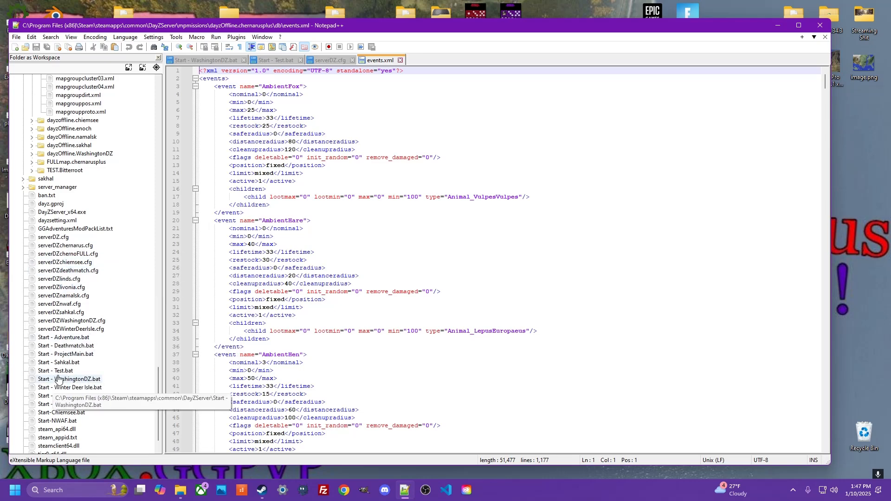
mouse_move(56, 429)
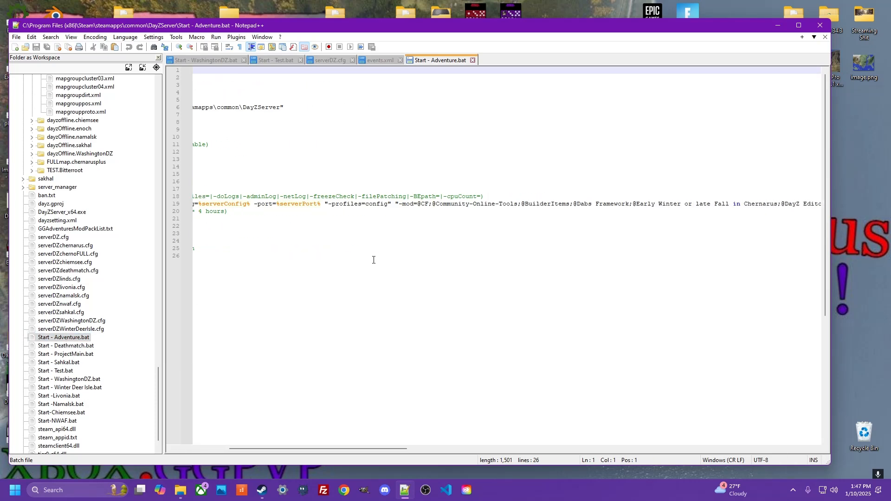
mouse_move(348, 215)
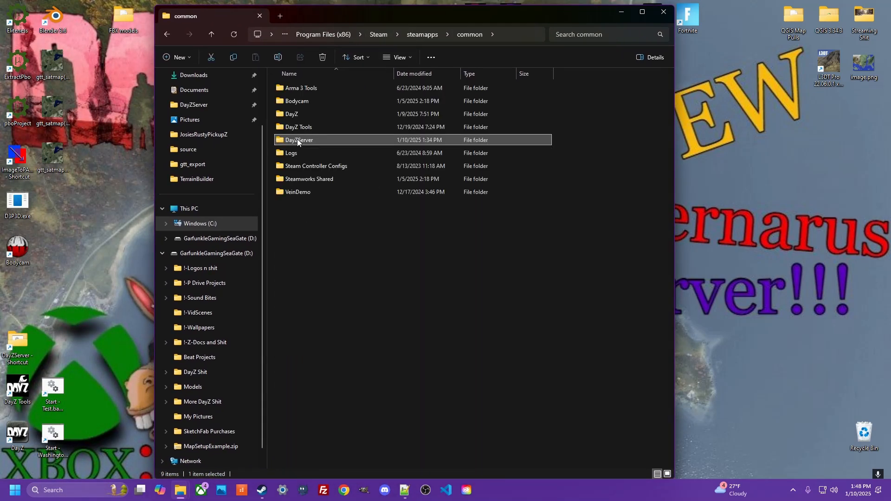
- Open the DayZServer folder and select the Start - Test.bat launch script
double_click(298, 139)
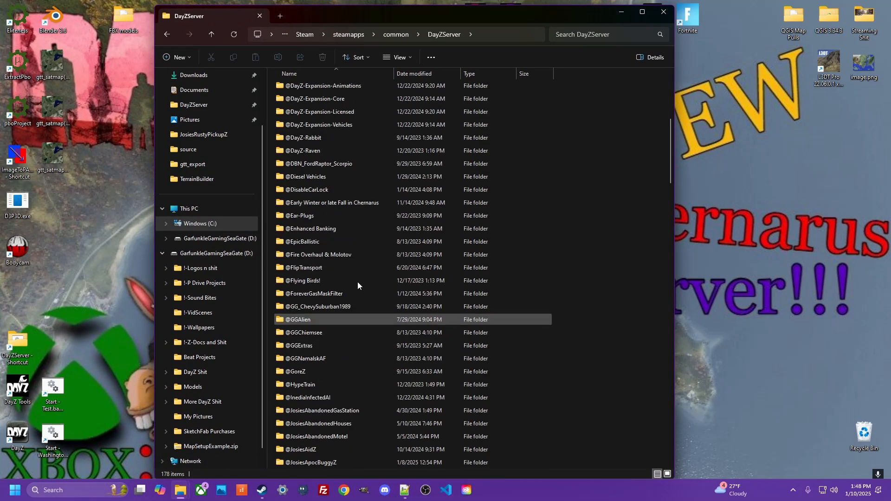
scroll(down, 3)
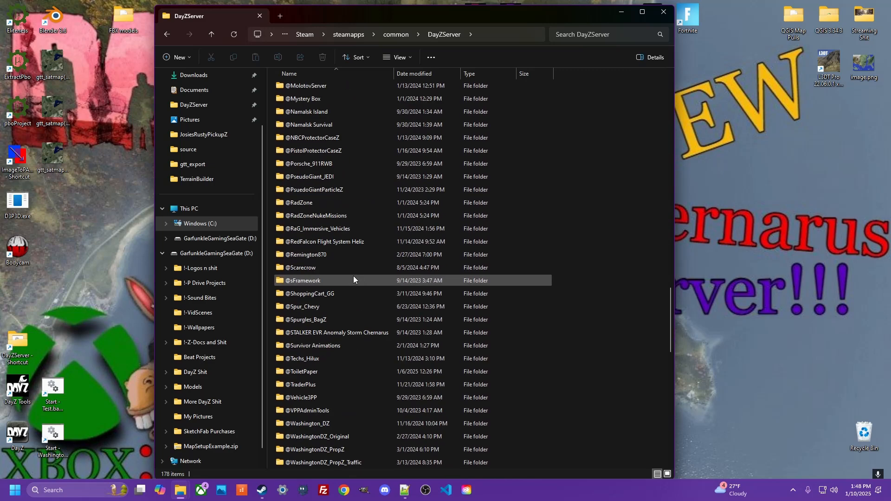
scroll(up, 3)
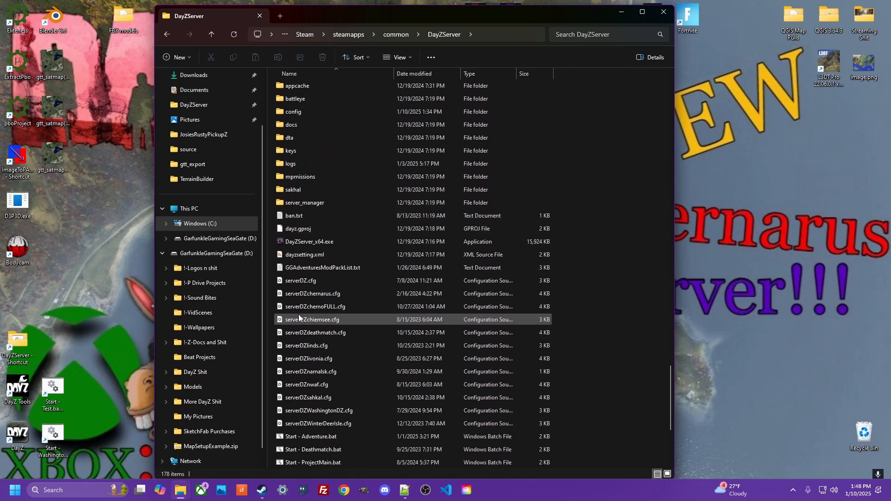
scroll(down, 3)
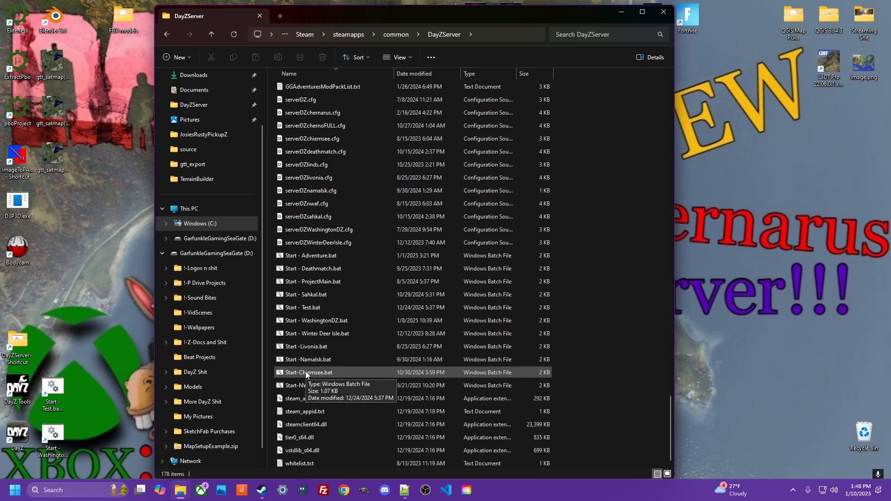
mouse_move(302, 305)
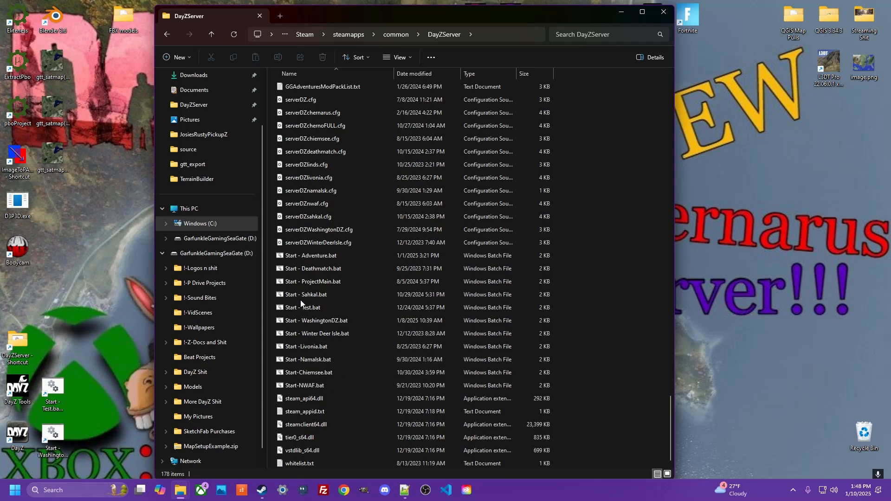
click(304, 307)
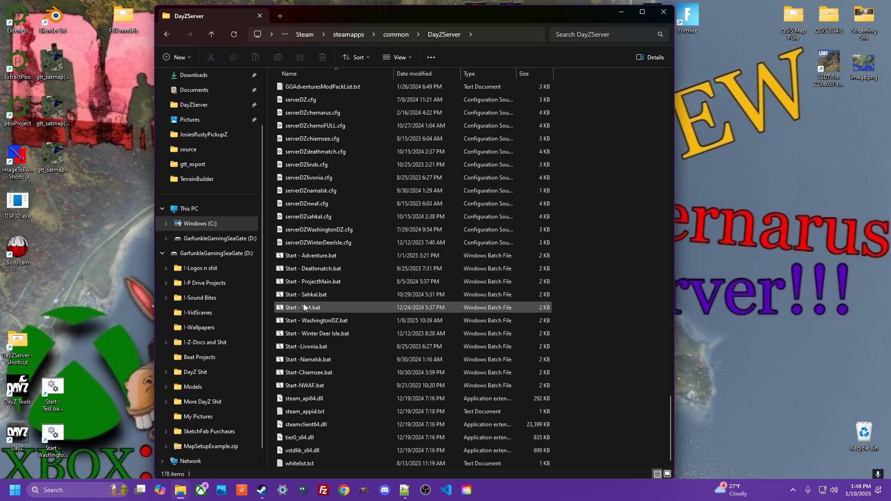
- Bring up Start - Test.bat's full Show more options menu, then dismiss it without choosing anything
right_click(304, 307)
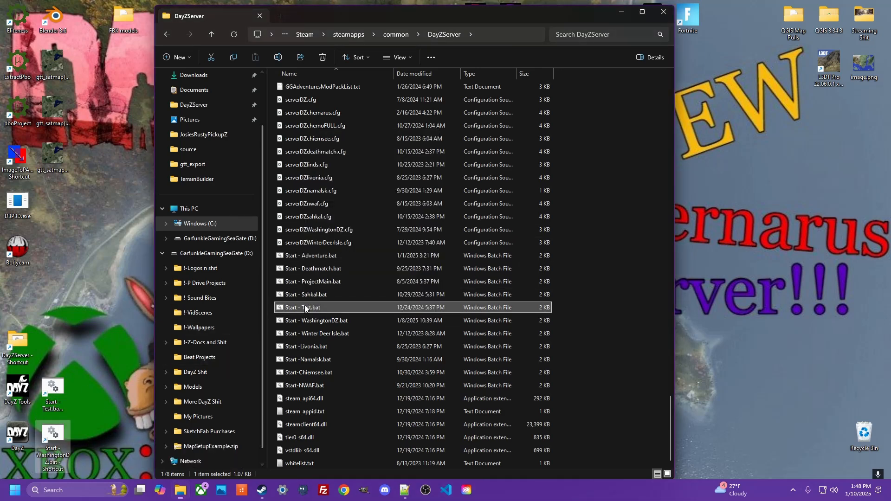
right_click(302, 307)
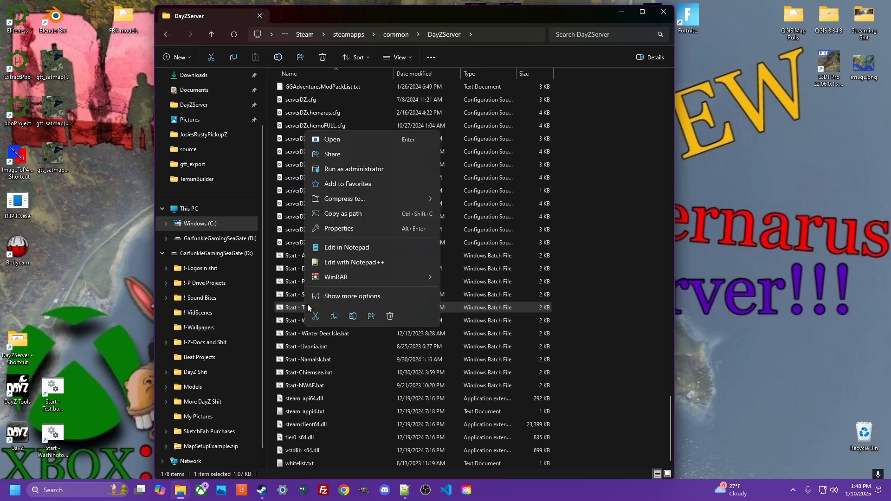
click(352, 296)
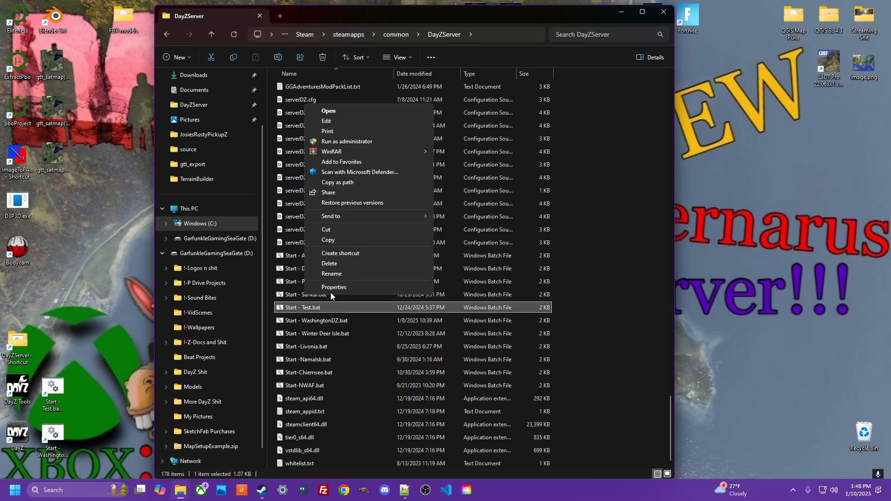
mouse_move(340, 256)
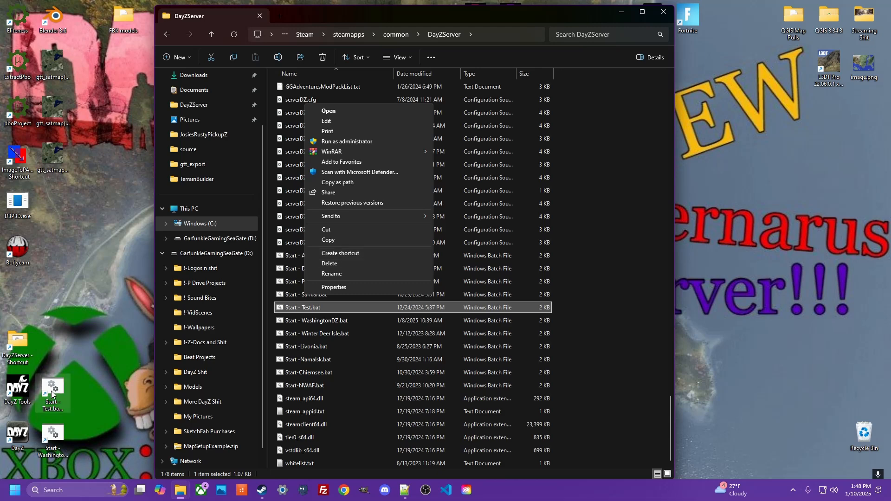
click(339, 253)
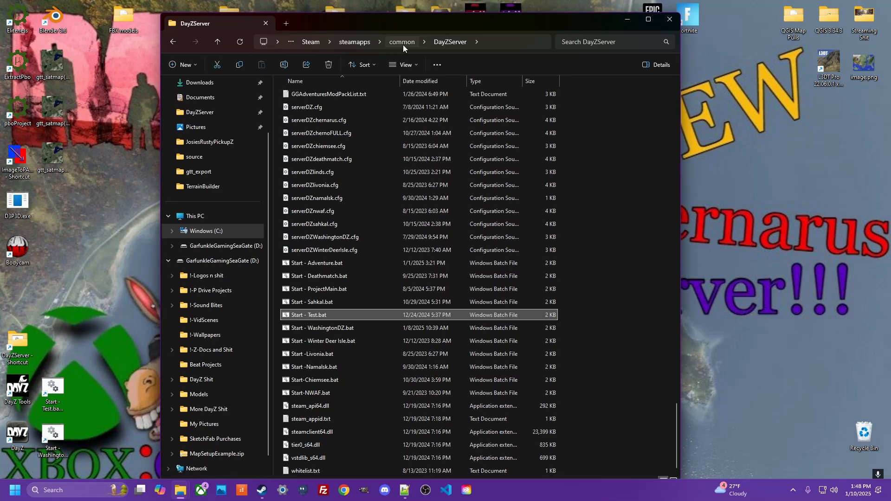
- Create a DayZServer folder shortcut inside the common folder and close File Explorer
click(401, 41)
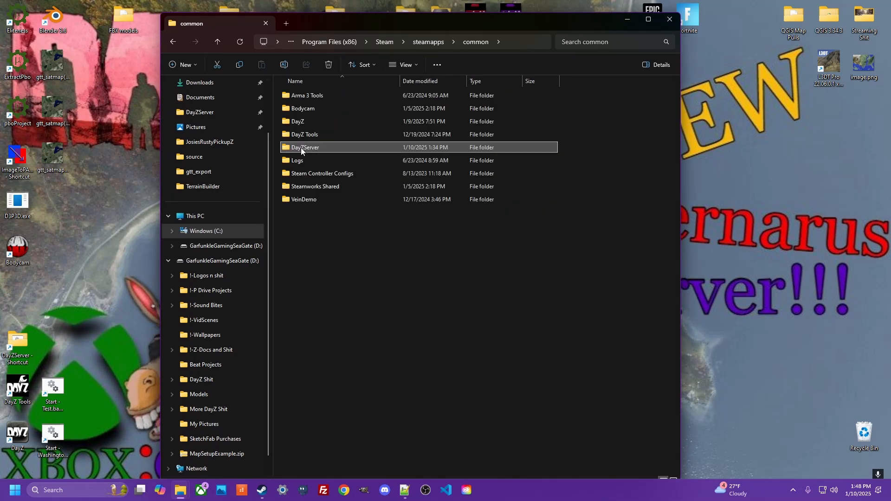
right_click(306, 147)
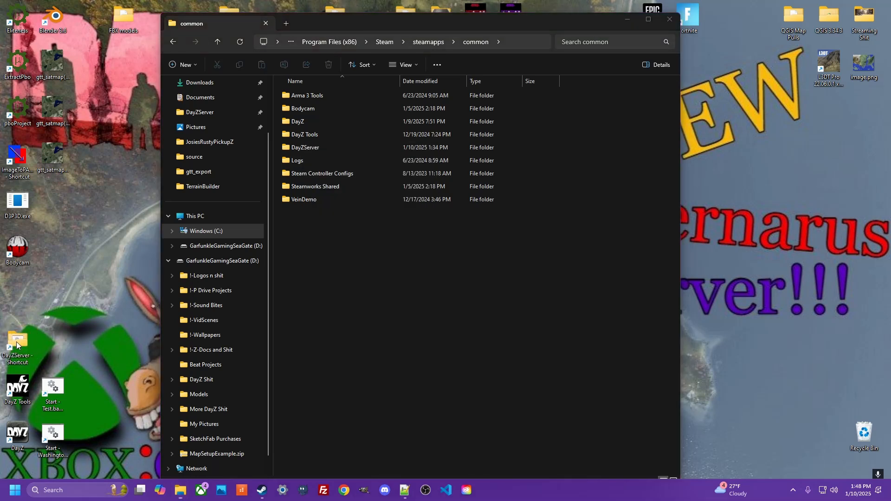
right_click(304, 134)
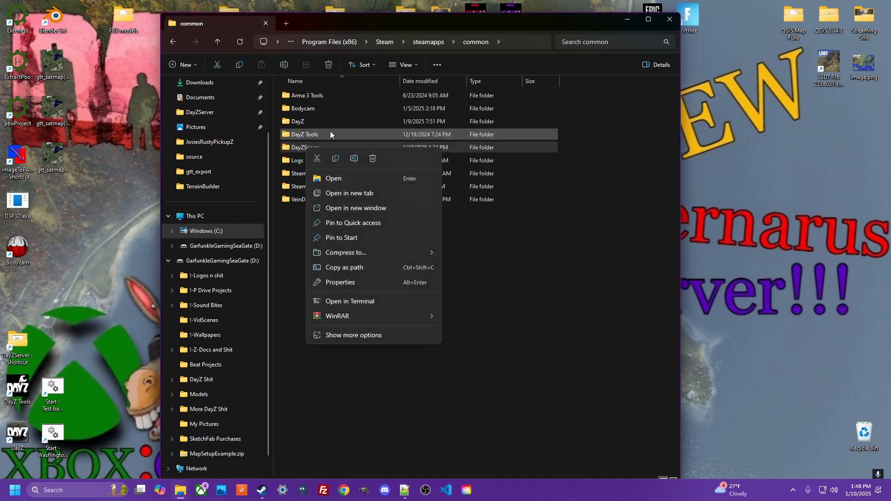
mouse_move(349, 301)
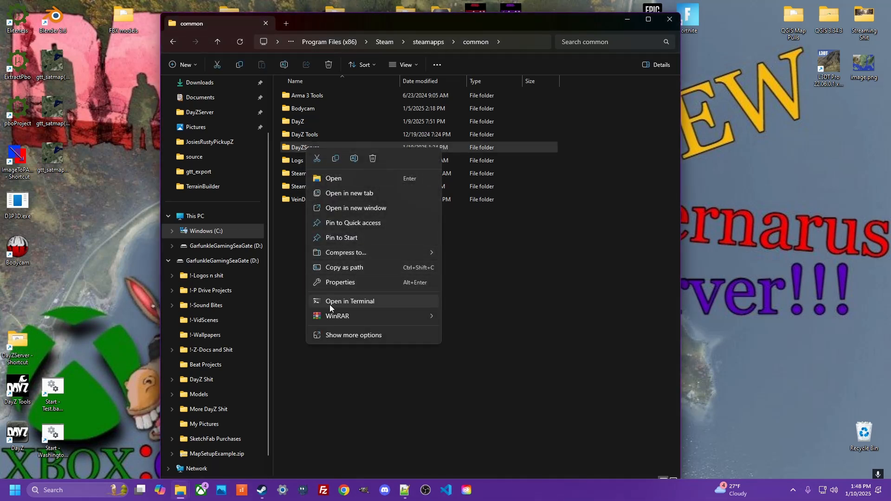
click(341, 310)
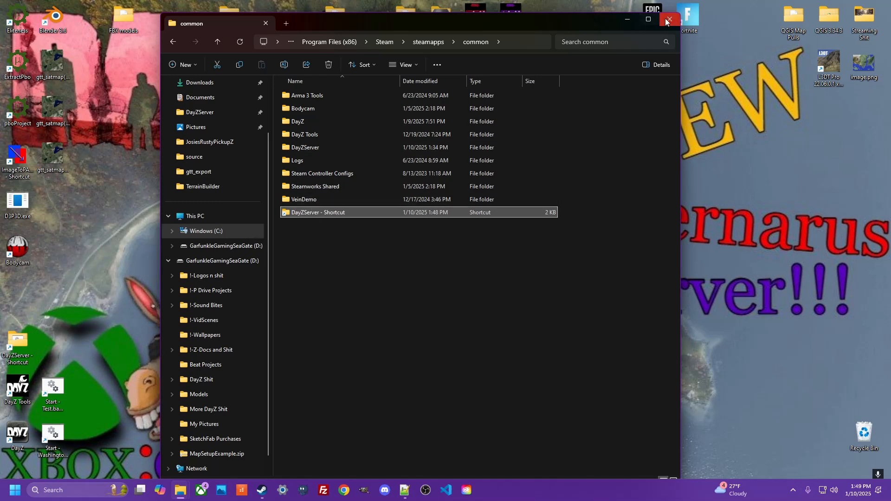
click(668, 19)
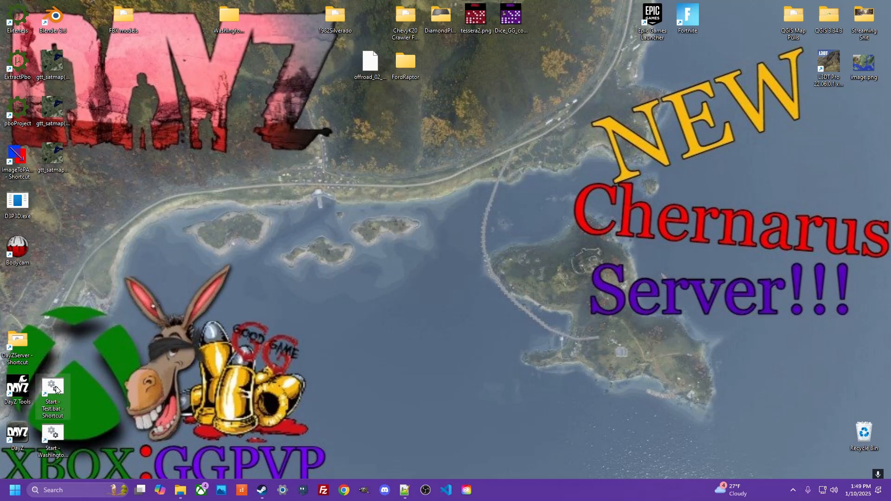
- Launch Start - Test.bat from the desktop and bring up the DayZ server console and launcher
double_click(52, 391)
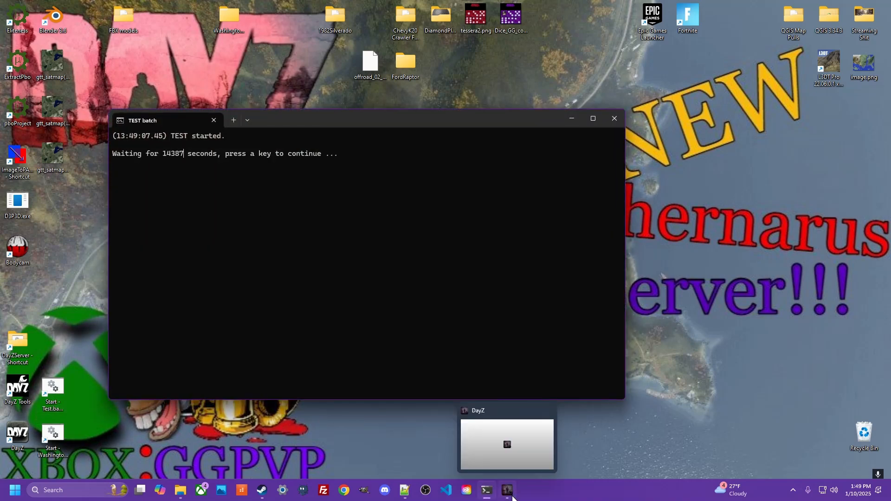
click(506, 443)
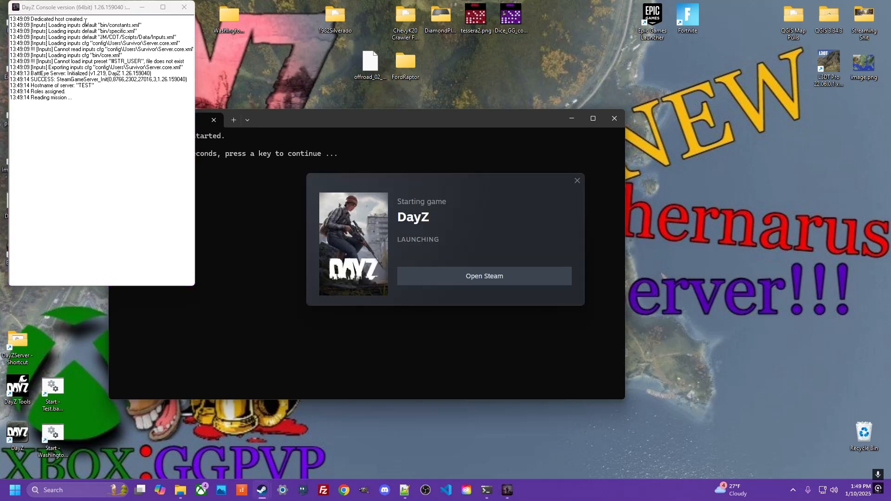
click(577, 180)
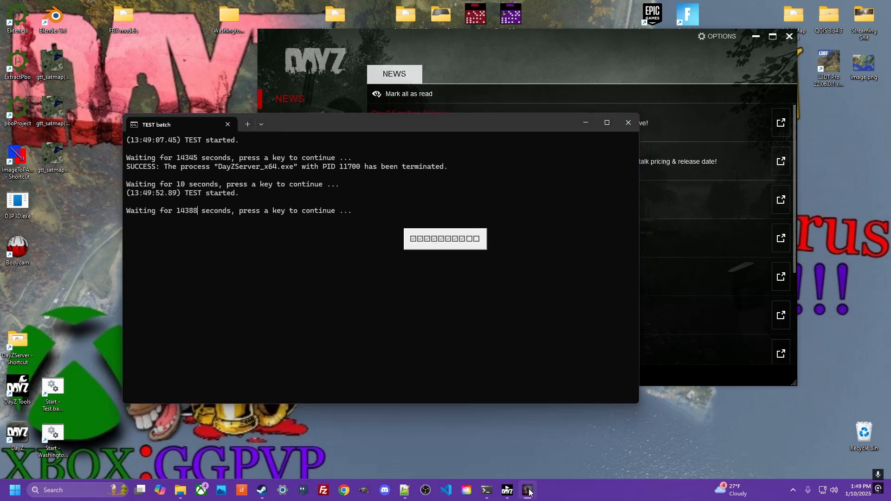
mouse_move(507, 489)
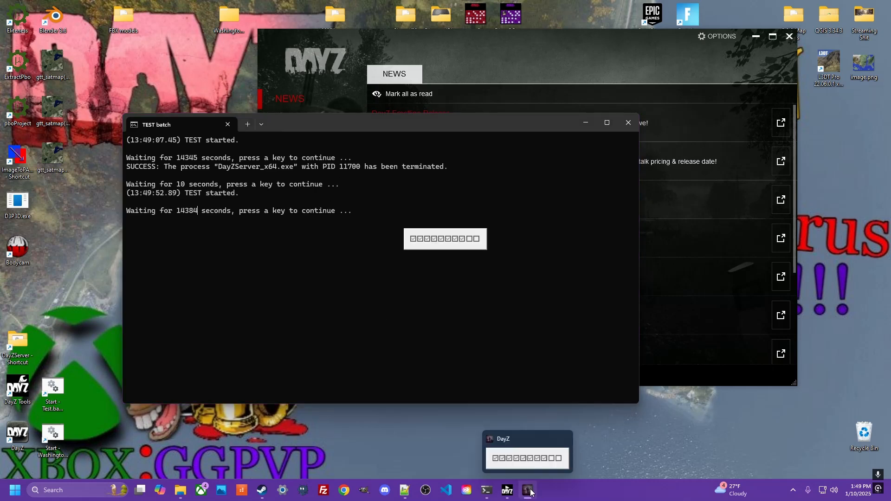
mouse_move(506, 489)
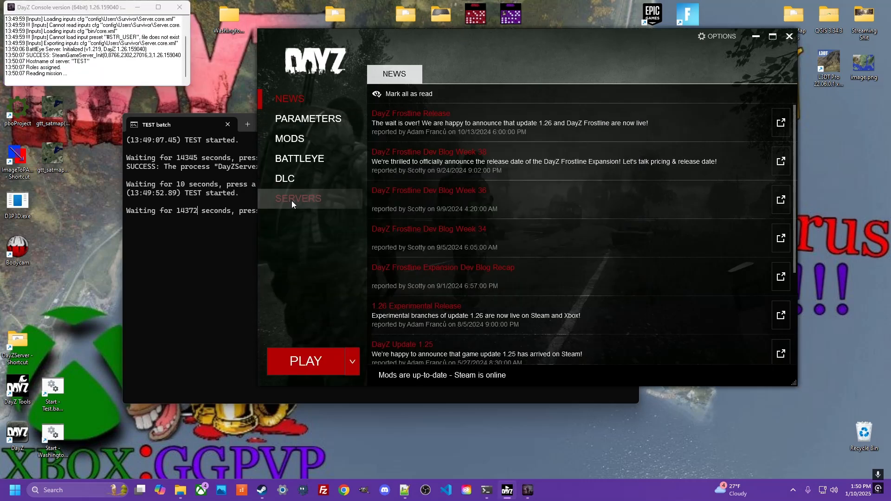
- Select the TEST LAN server in the launcher's Servers list, showing its required mods
click(298, 199)
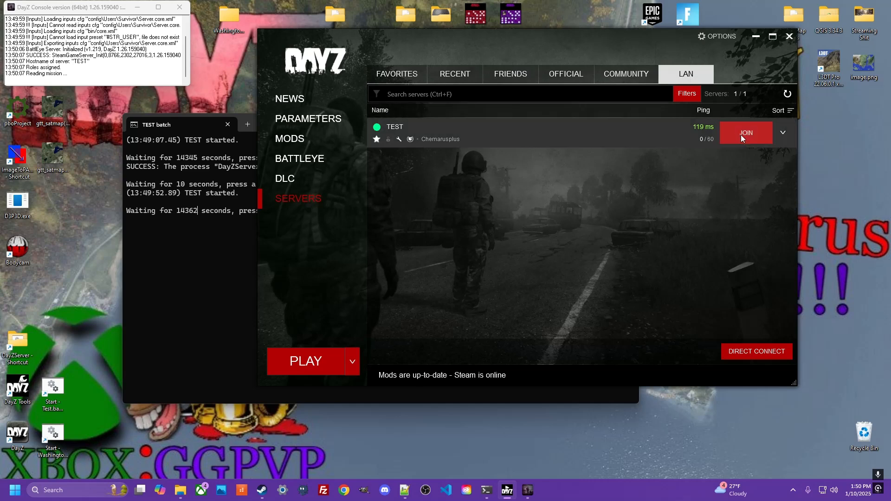
click(744, 132)
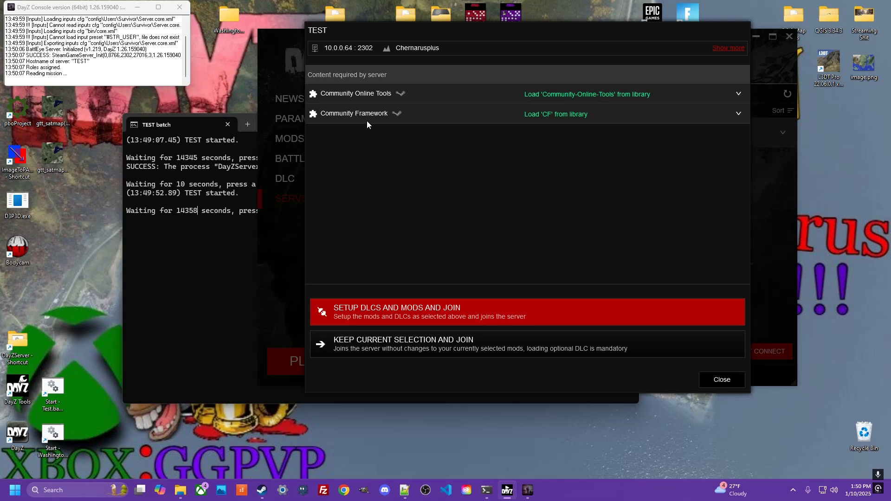
mouse_move(391, 98)
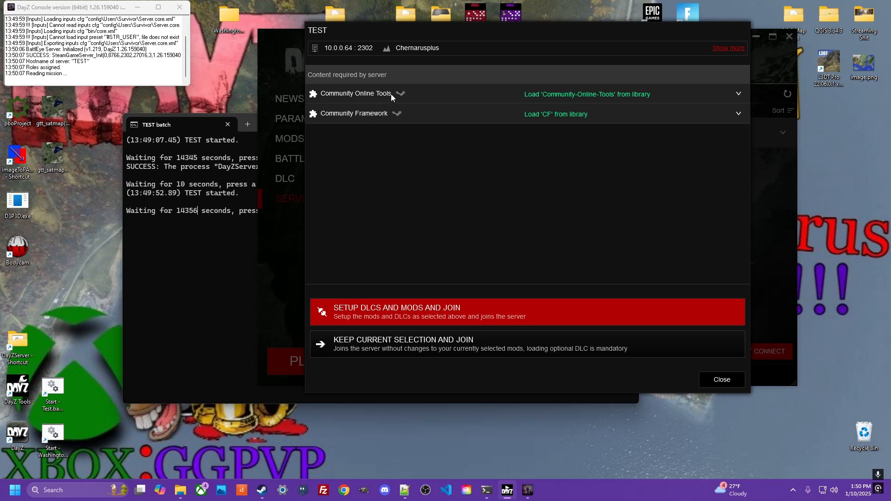
mouse_move(385, 258)
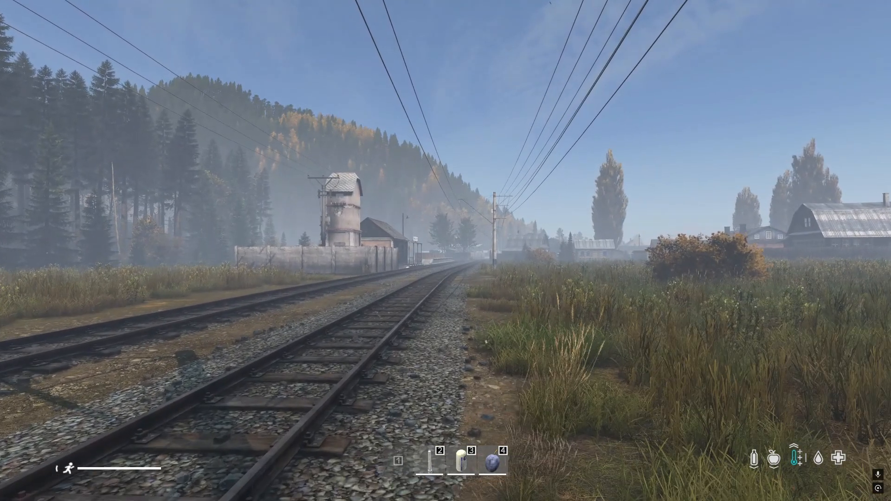
mouse_move(445, 251)
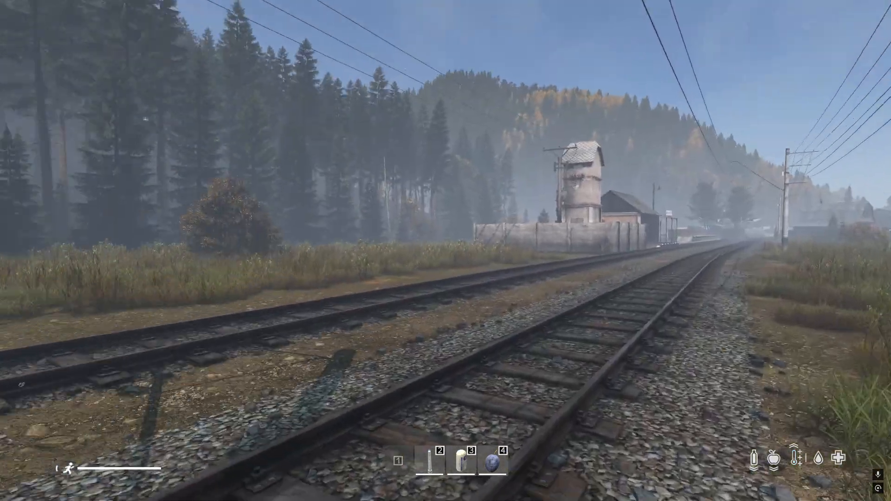
mouse_move(446, 251)
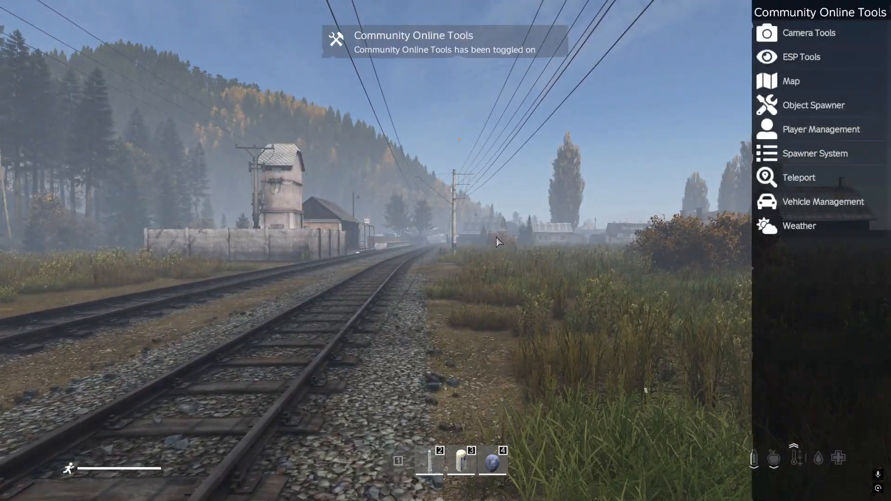
- Enable Community Online Tools and show its ESP tools panel in-game
click(800, 56)
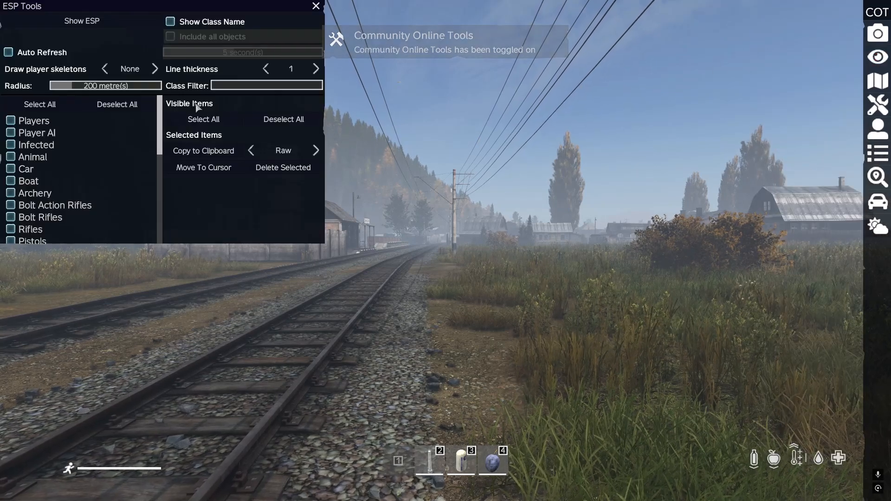
click(10, 157)
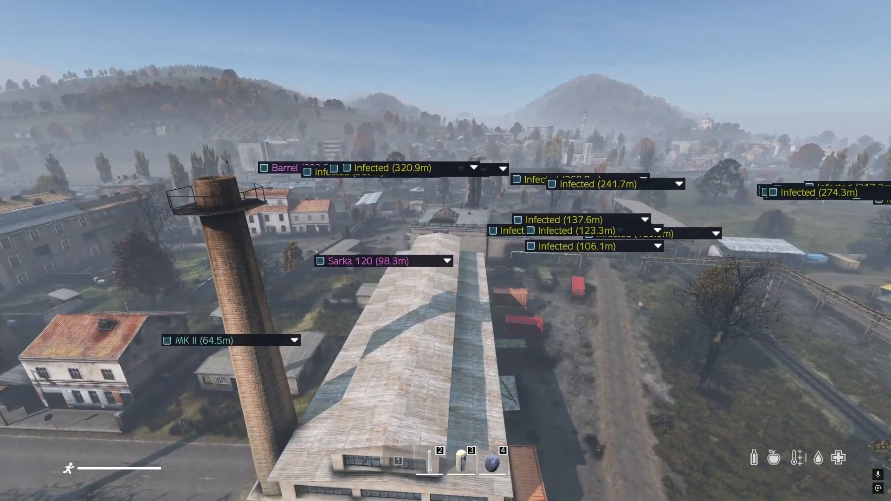
mouse_move(446, 250)
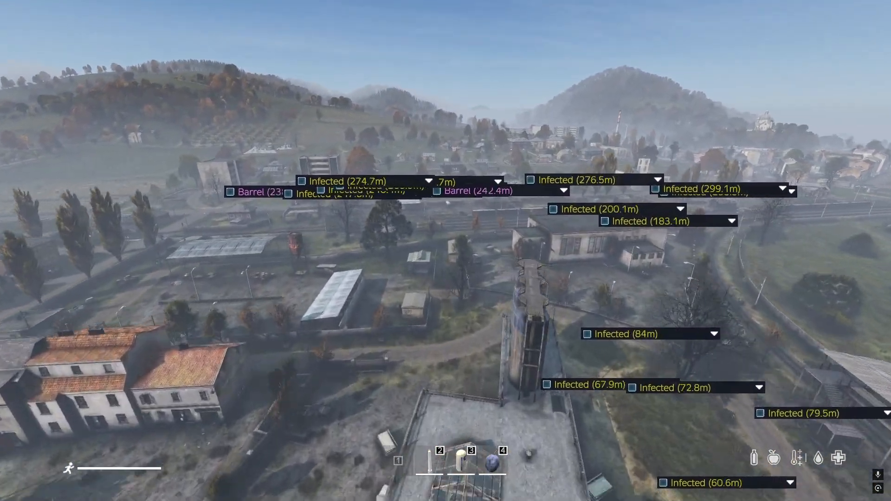
mouse_move(445, 251)
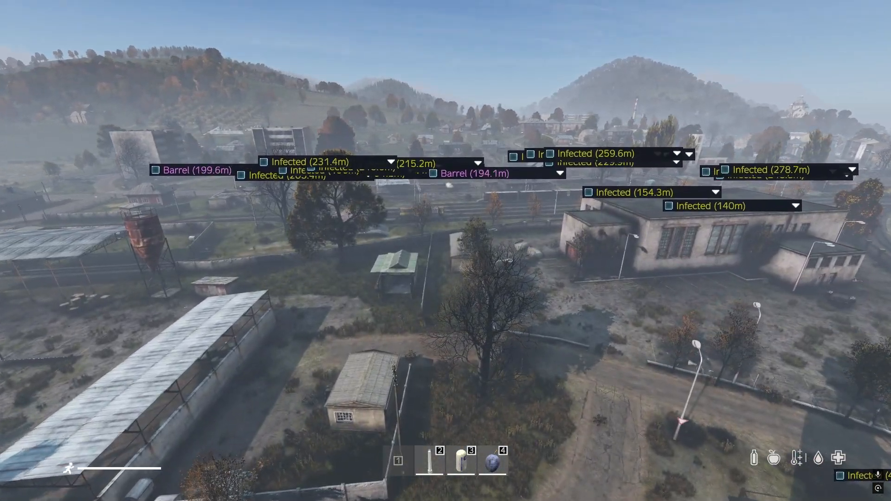
mouse_move(446, 251)
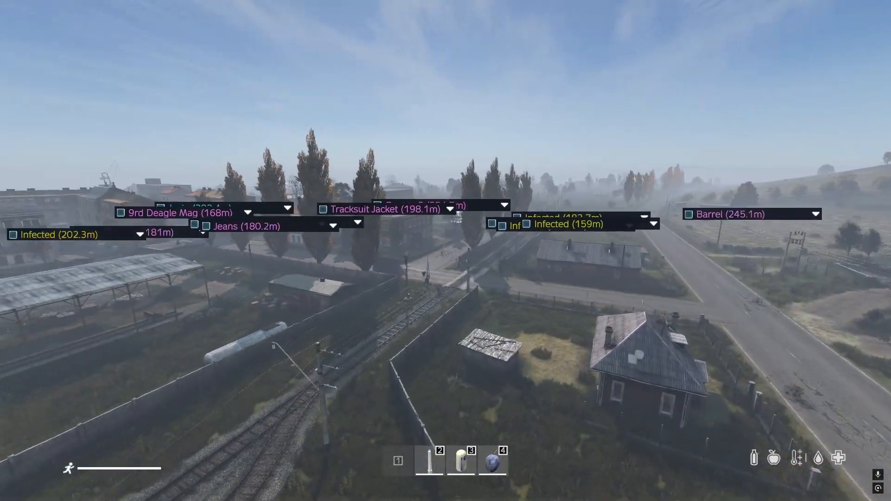
mouse_move(445, 251)
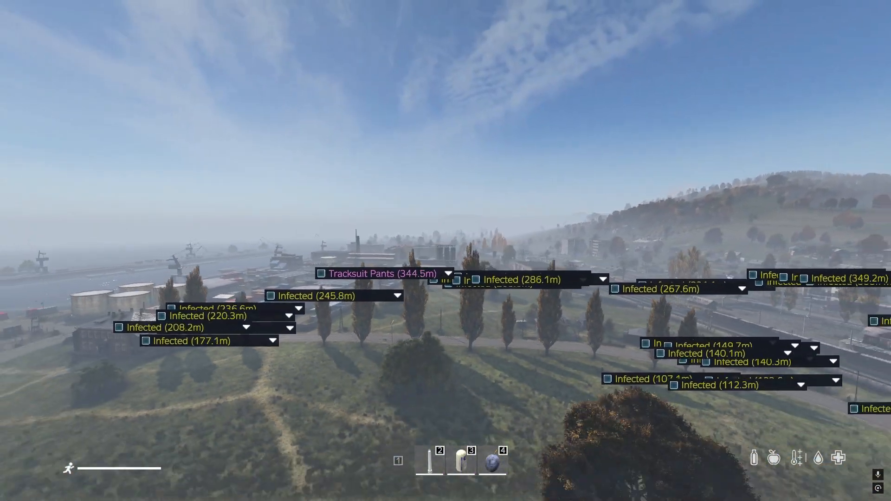
mouse_move(446, 250)
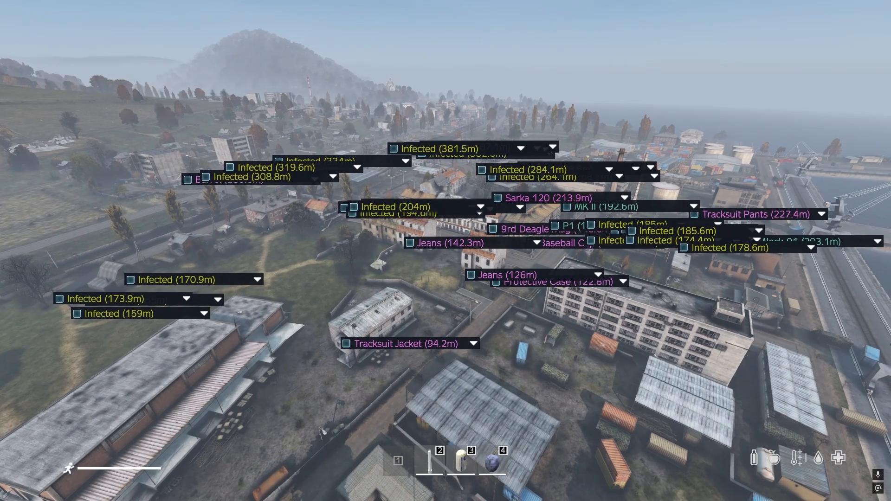
- Leave the game and bring Notepad++ forward on the Start - Adventure.bat script
click(16, 489)
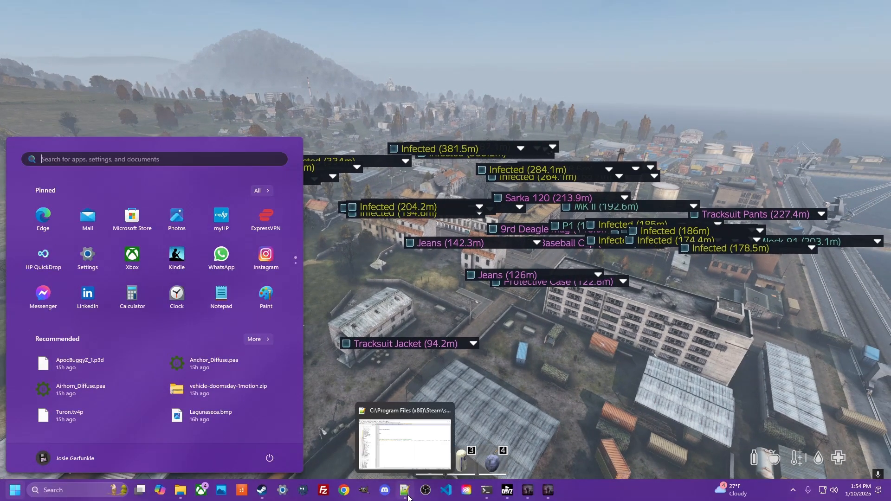
click(403, 443)
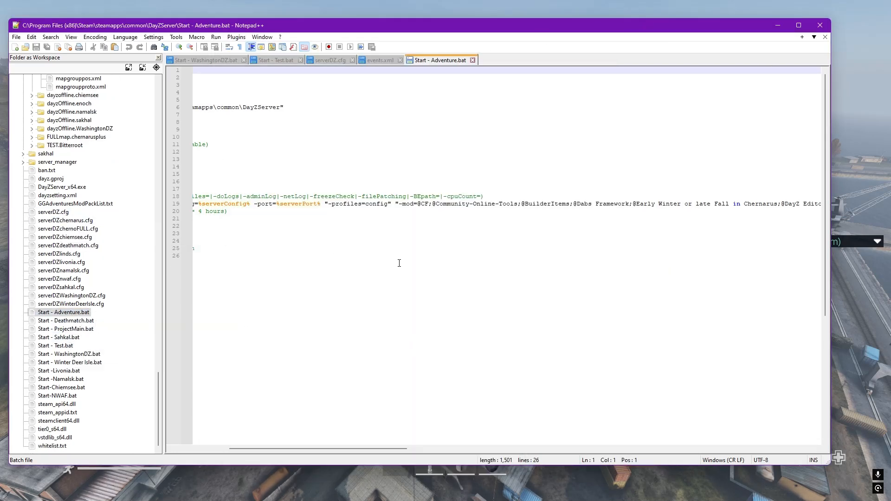
mouse_move(386, 449)
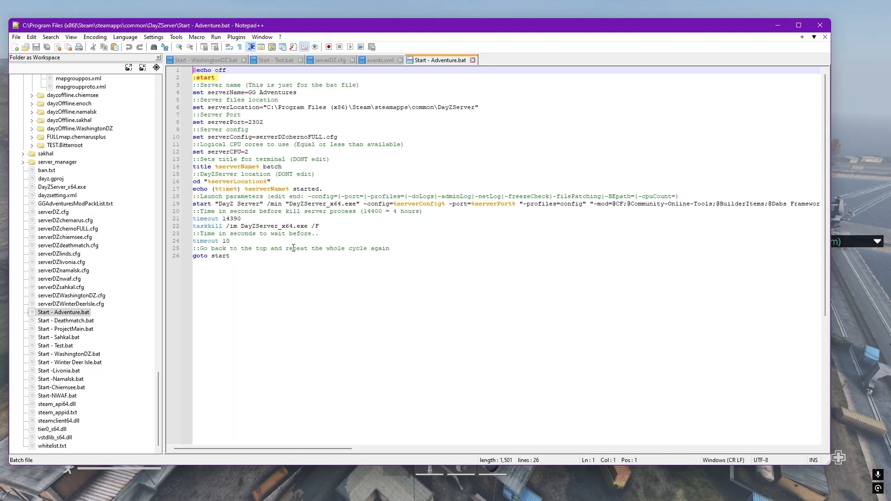
mouse_move(330, 112)
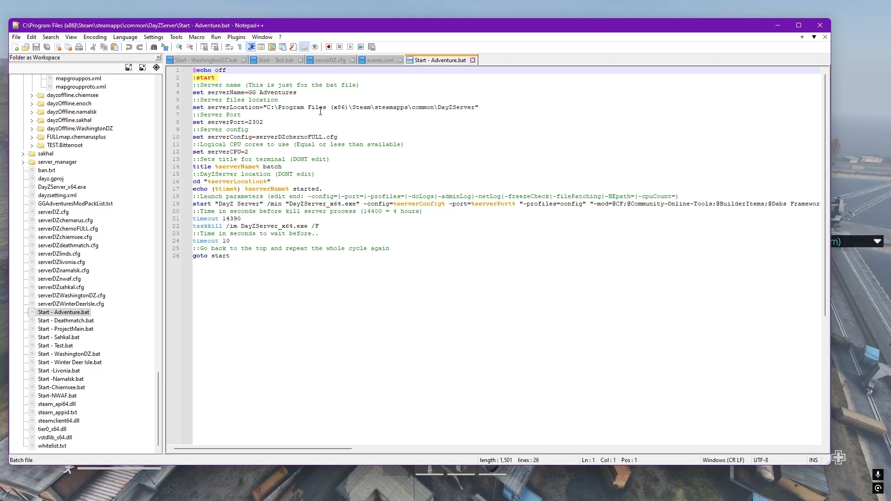
mouse_move(277, 60)
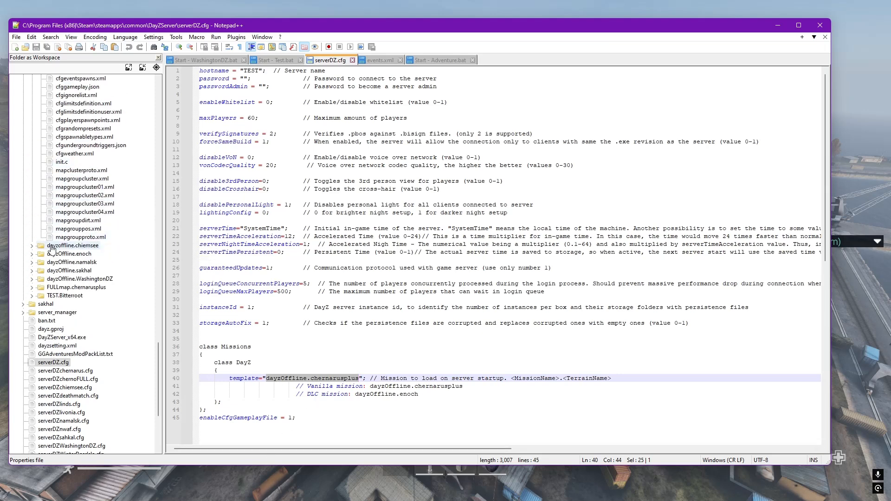
- Expand and collapse mpmissions in the workspace tree beside serverDZ.cfg
click(25, 136)
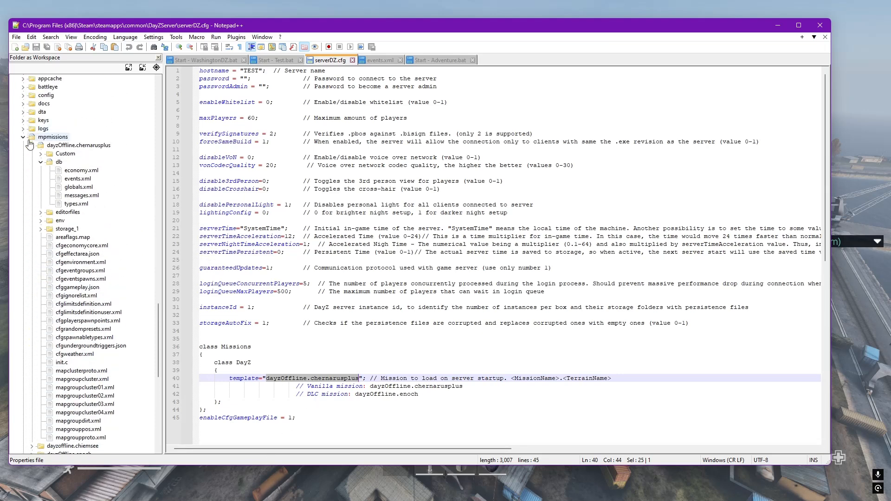
click(23, 137)
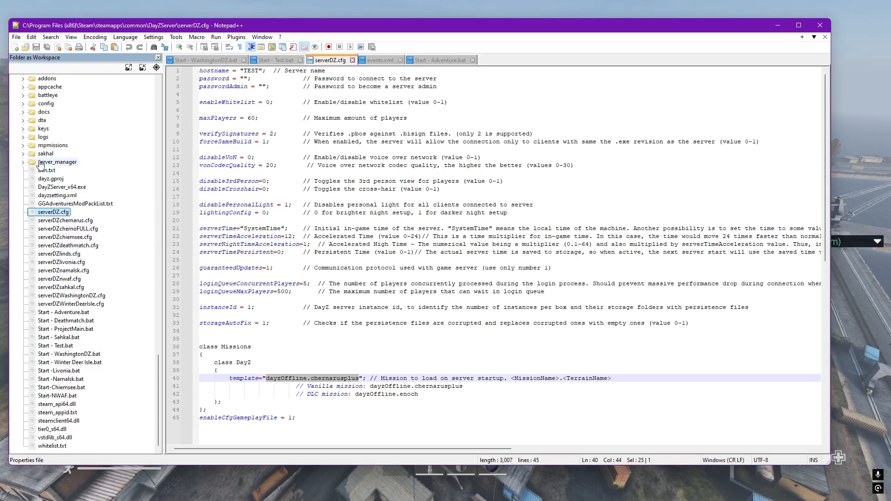
scroll(up, 3)
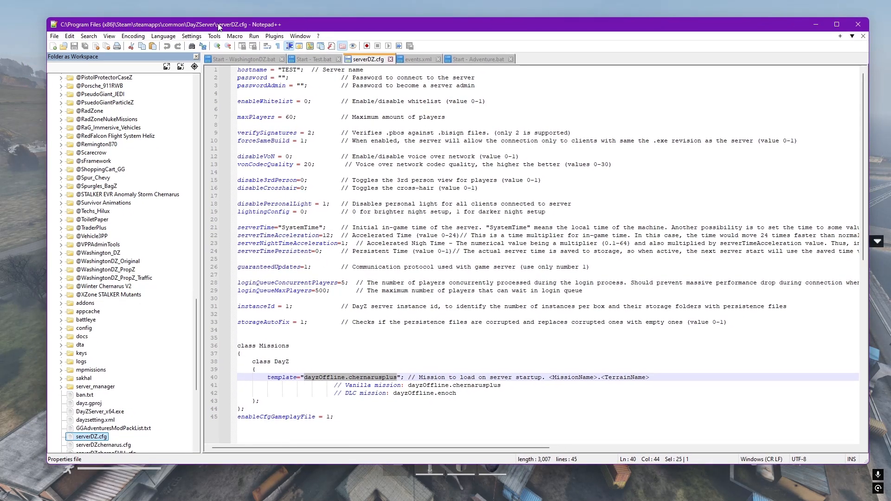
mouse_move(219, 236)
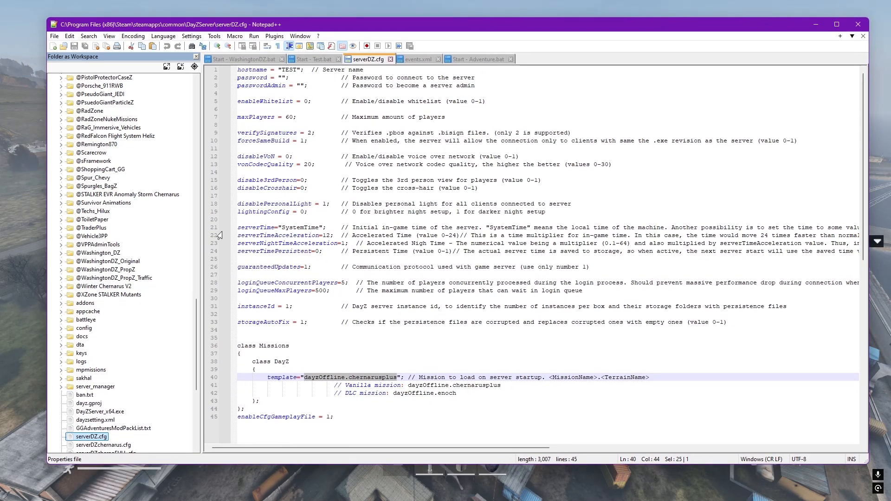
mouse_move(38, 253)
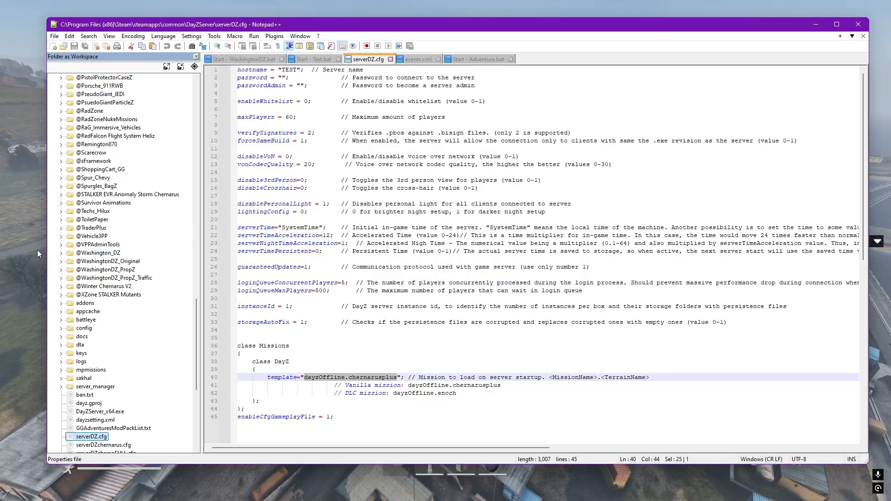
- Return to DayZ for an ESP flyover of the town, then go back to the desktop
key(alt+tab)
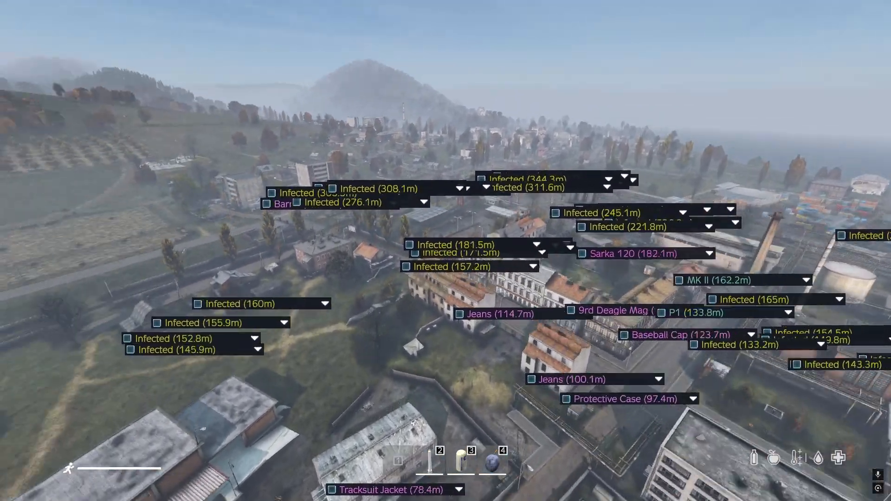
mouse_move(445, 251)
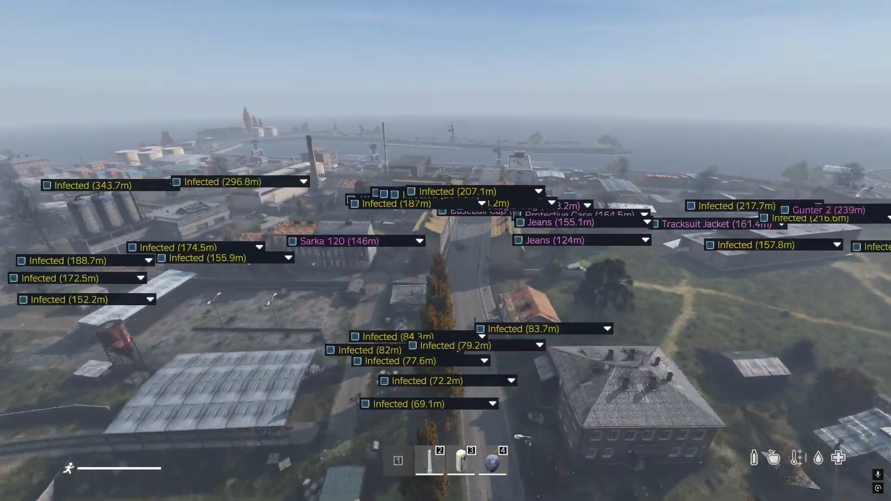
click(14, 490)
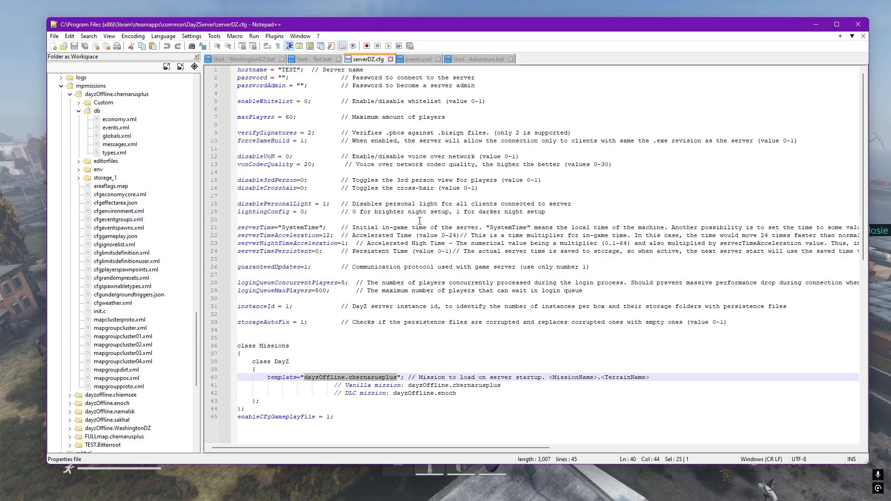
mouse_move(502, 15)
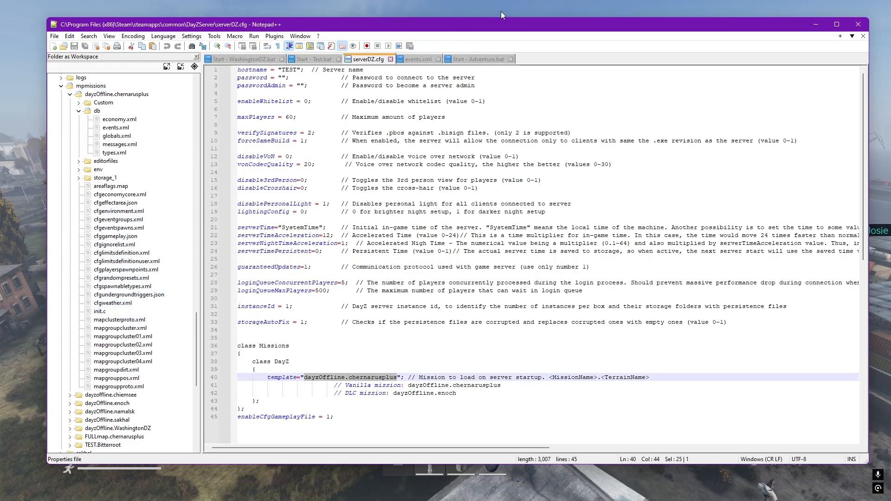